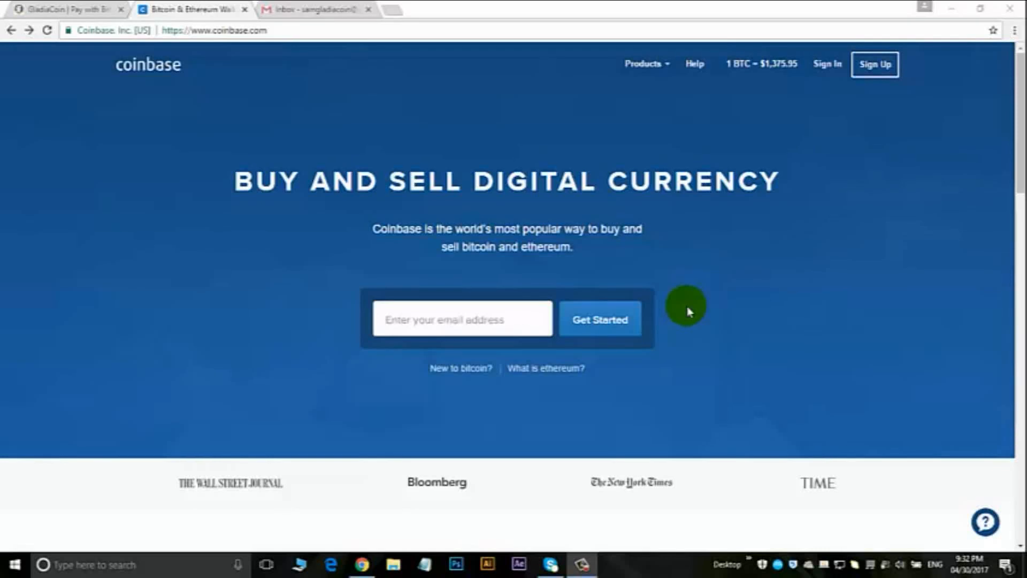
{"action": "mouse_move", "coordinate": [648, 271]}
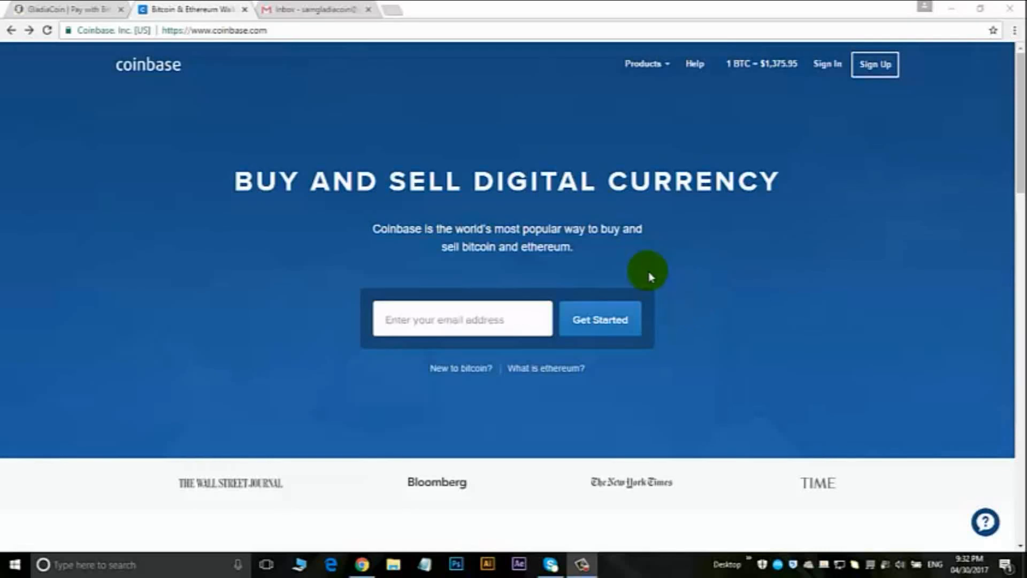
{"action": "mouse_move", "coordinate": [250, 123]}
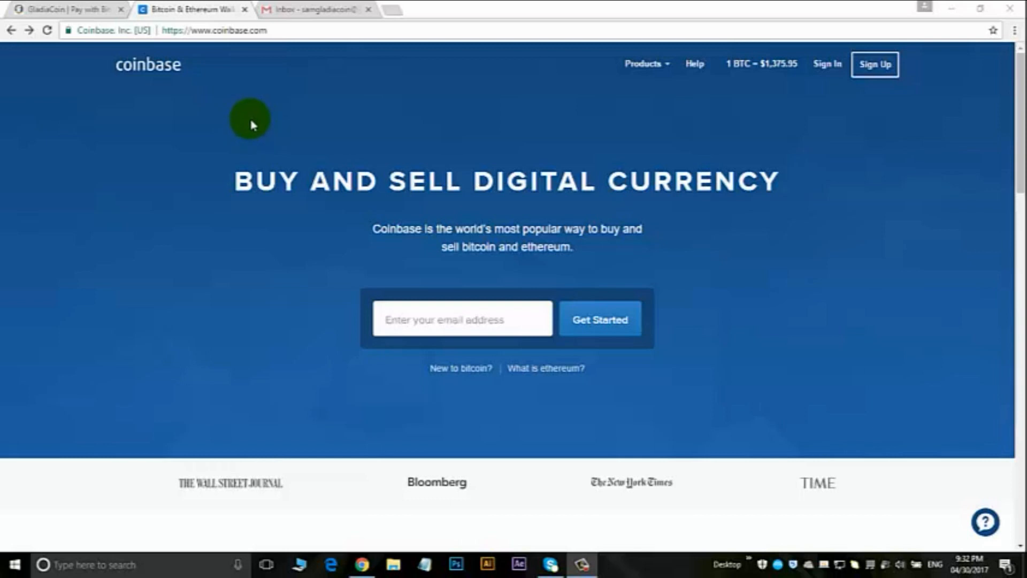
{"action": "mouse_move", "coordinate": [244, 125]}
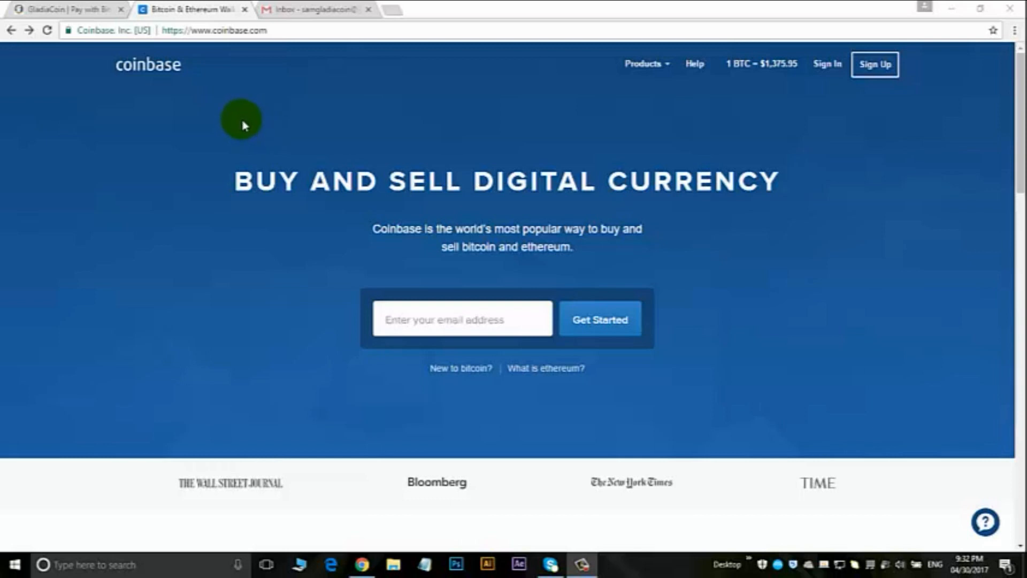
{"action": "mouse_move", "coordinate": [240, 165]}
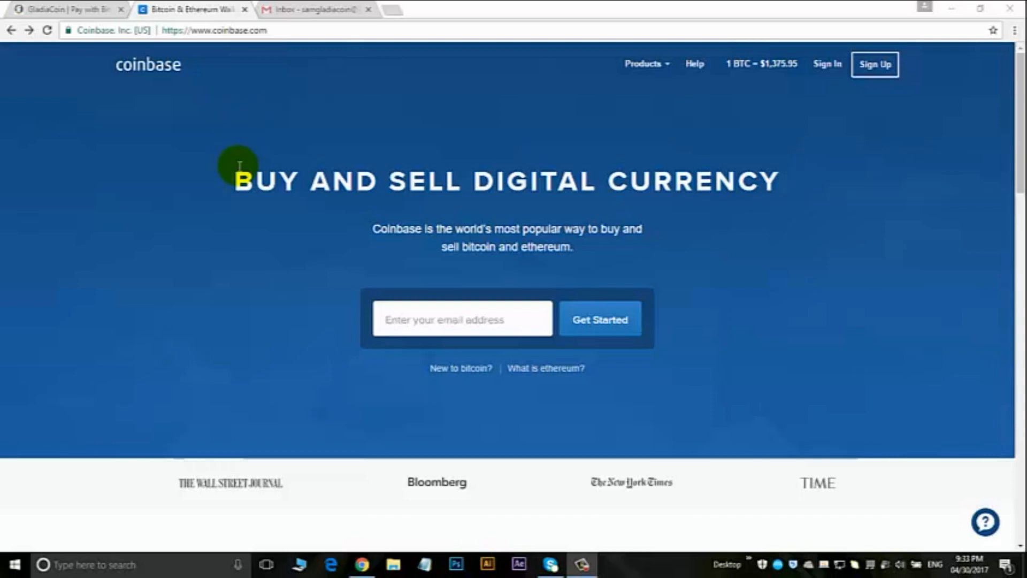
{"action": "mouse_move", "coordinate": [230, 196]}
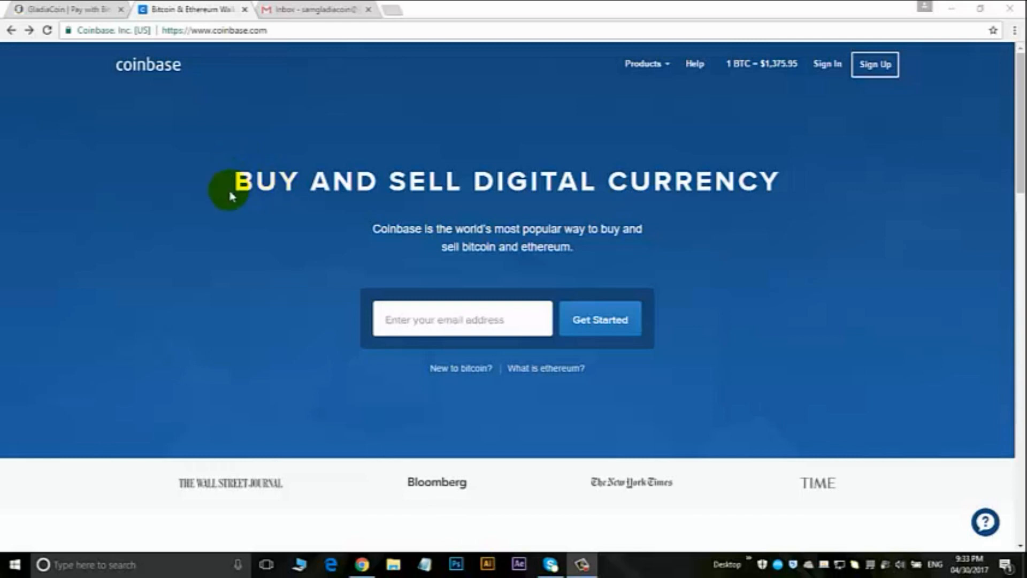
{"action": "mouse_move", "coordinate": [437, 192]}
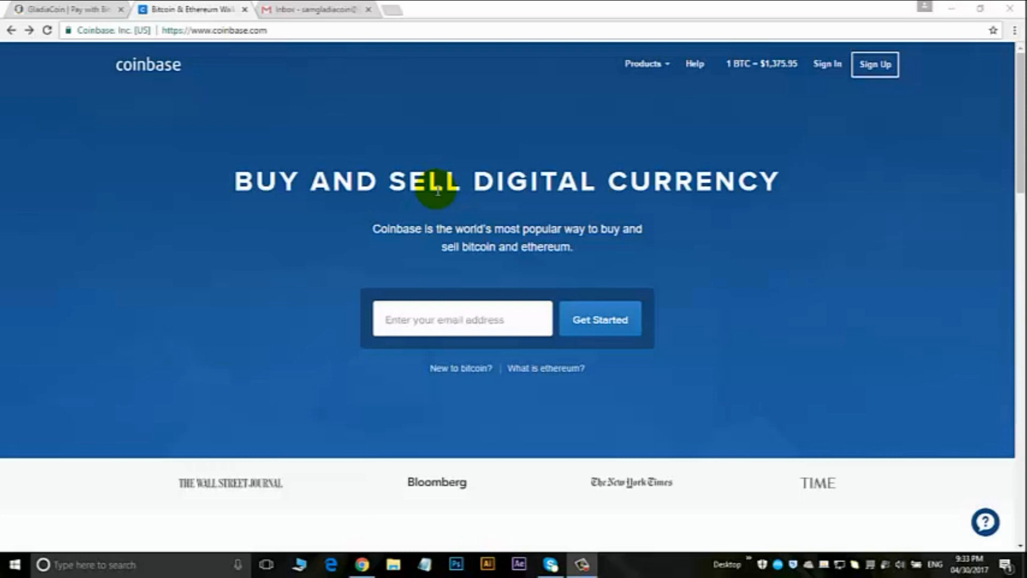
{"action": "mouse_move", "coordinate": [231, 26]}
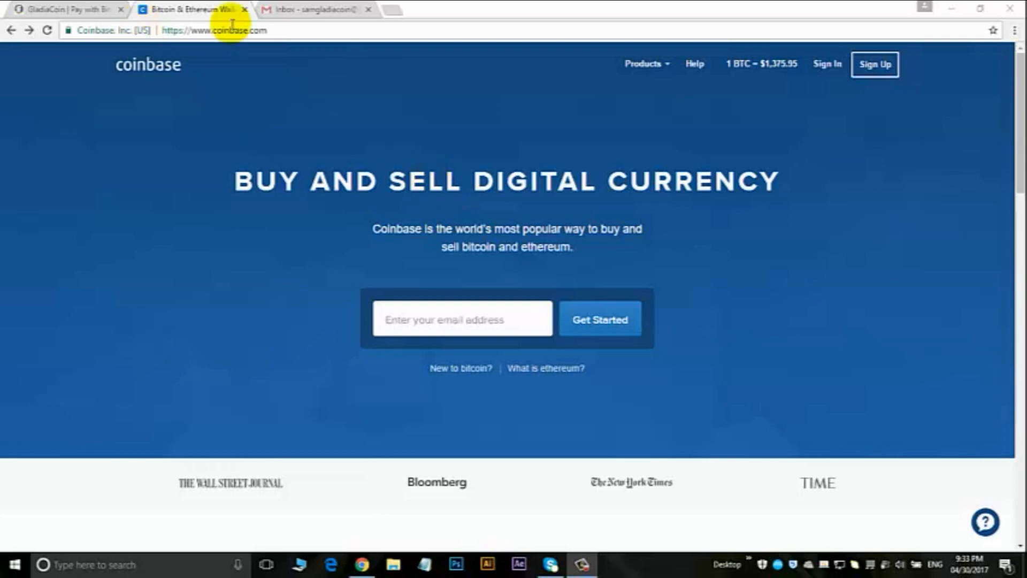
{"action": "mouse_move", "coordinate": [297, 30]}
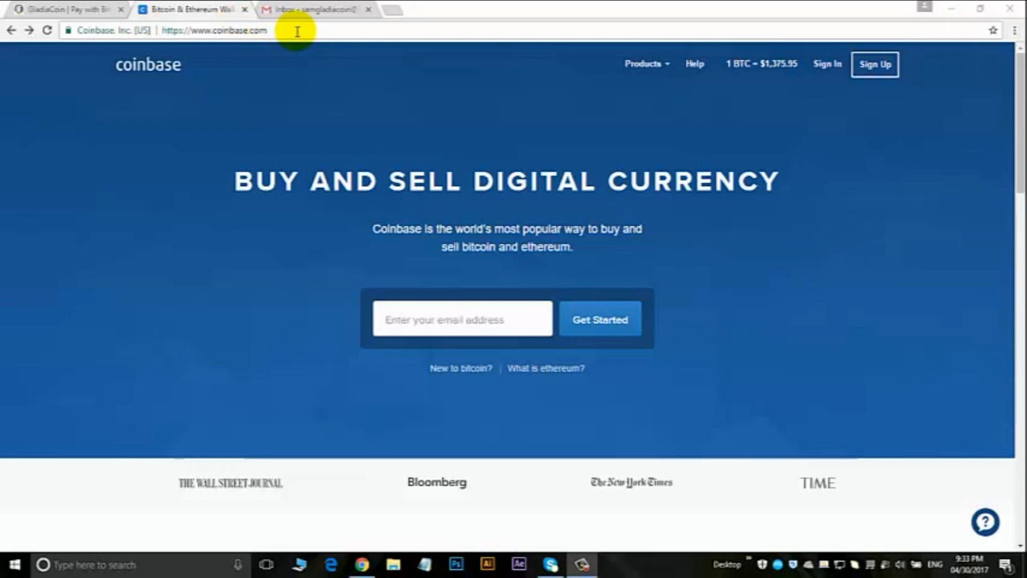
{"action": "mouse_move", "coordinate": [332, 227]}
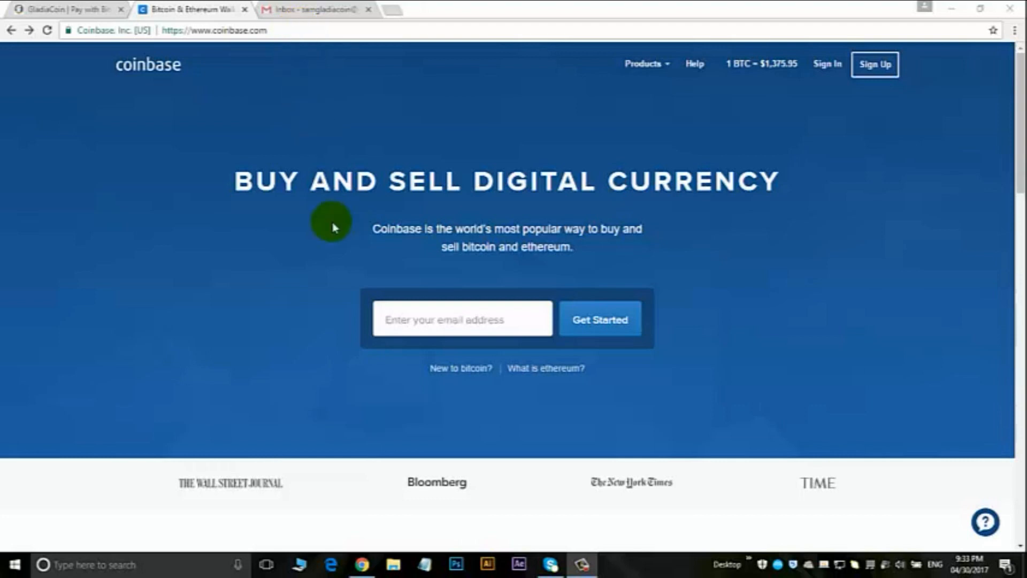
{"action": "mouse_move", "coordinate": [341, 167]}
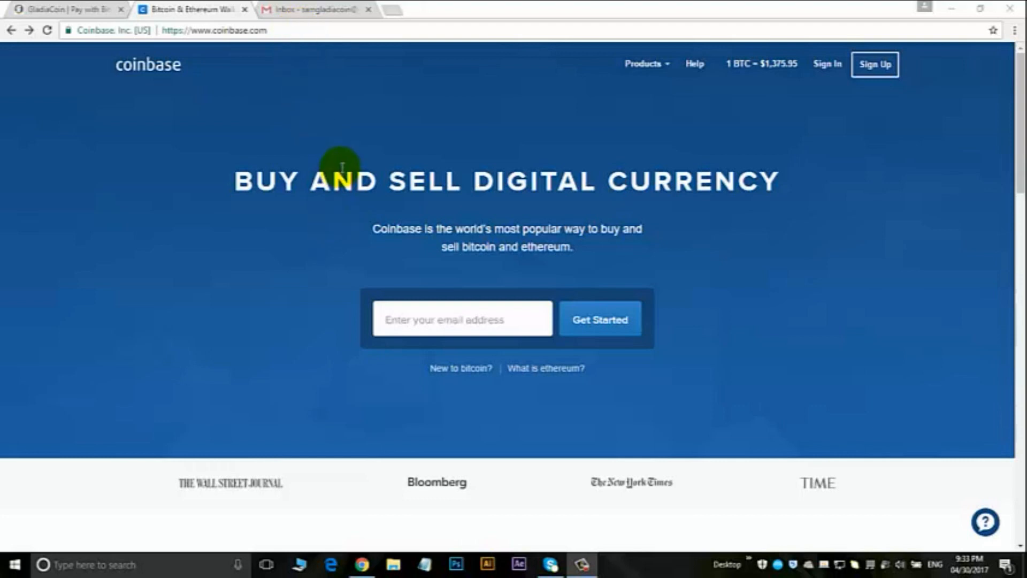
{"action": "mouse_move", "coordinate": [800, 71]}
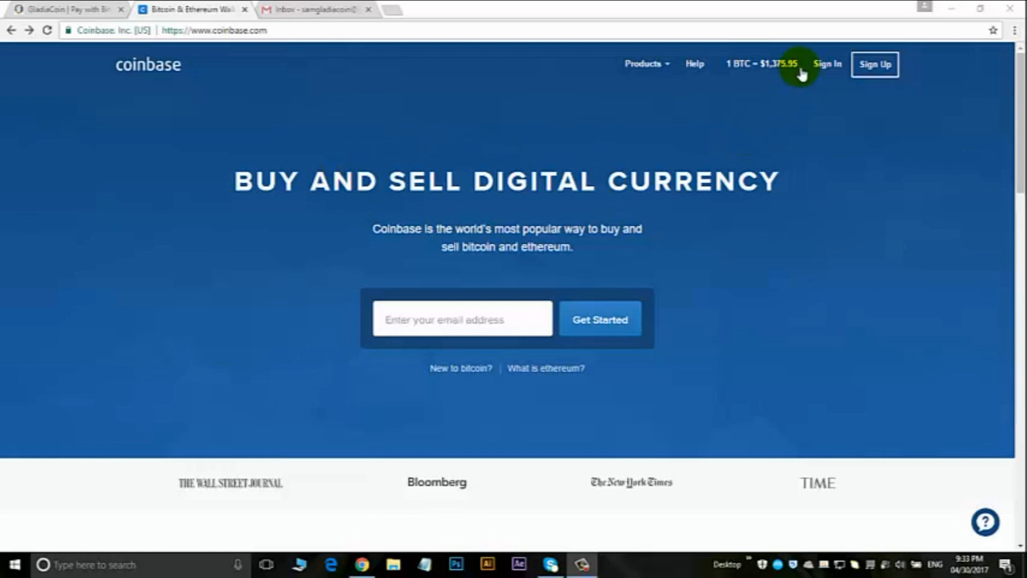
{"action": "left_click", "coordinate": [874, 64]}
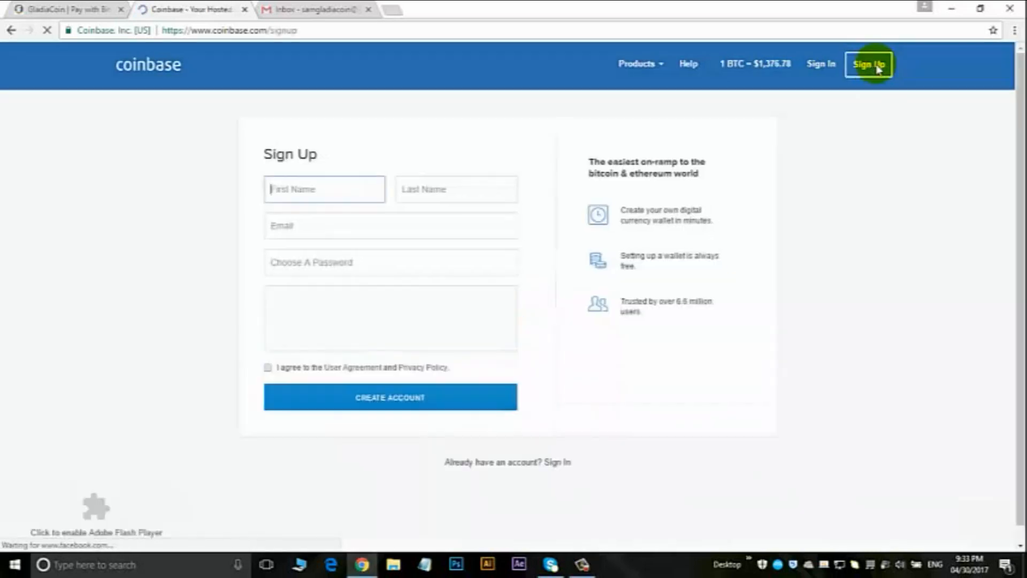
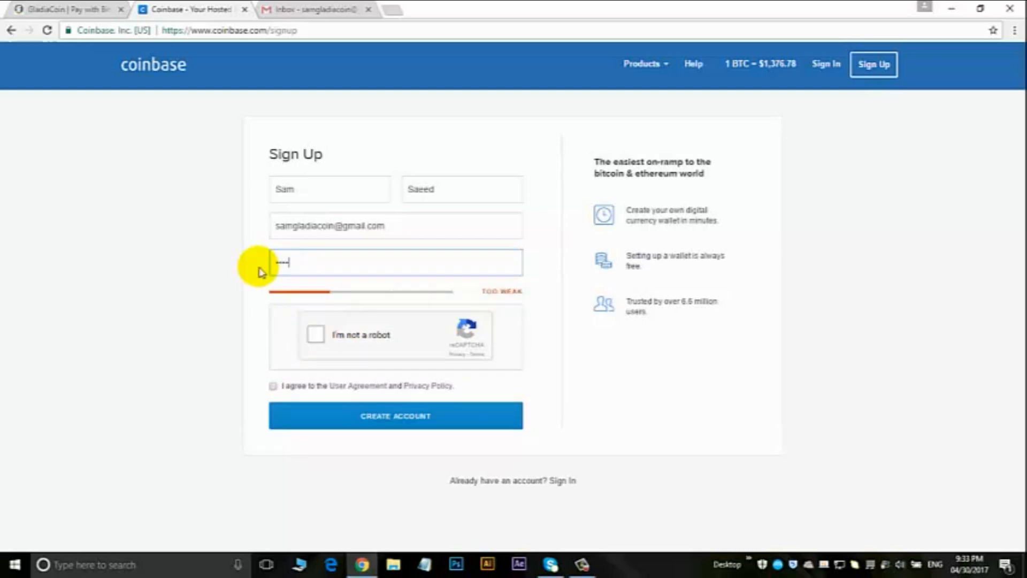
{"action": "type", "text": "password"}
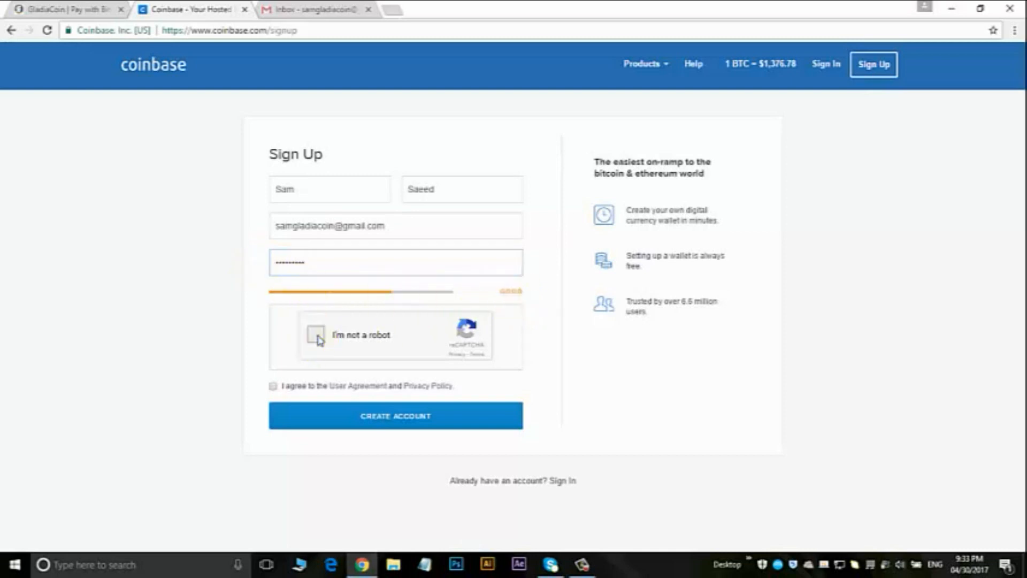
Pass the not-a-robot image challenge by selecting the store front images.
{"action": "left_click", "coordinate": [316, 335]}
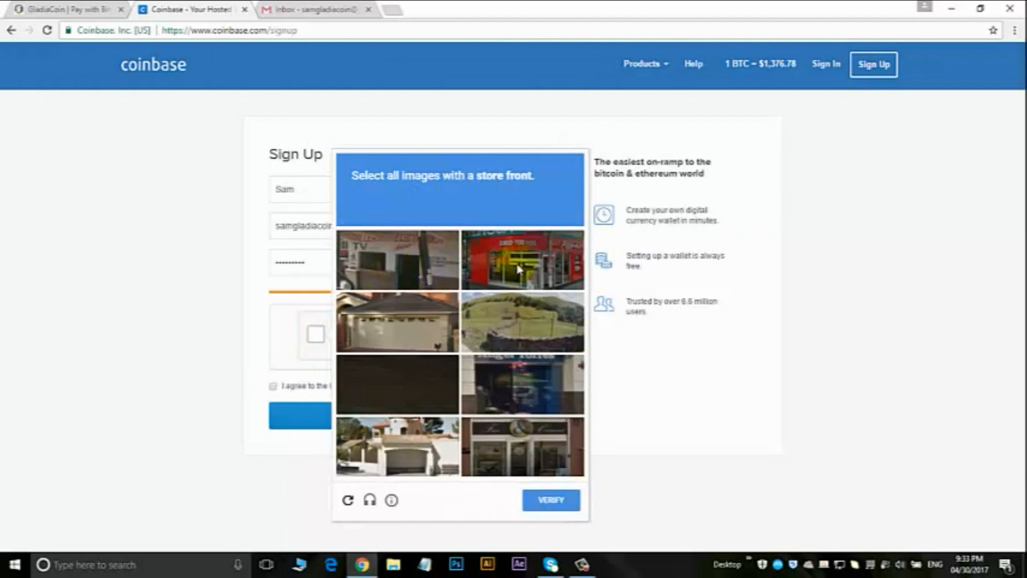
{"action": "left_click", "coordinate": [522, 447]}
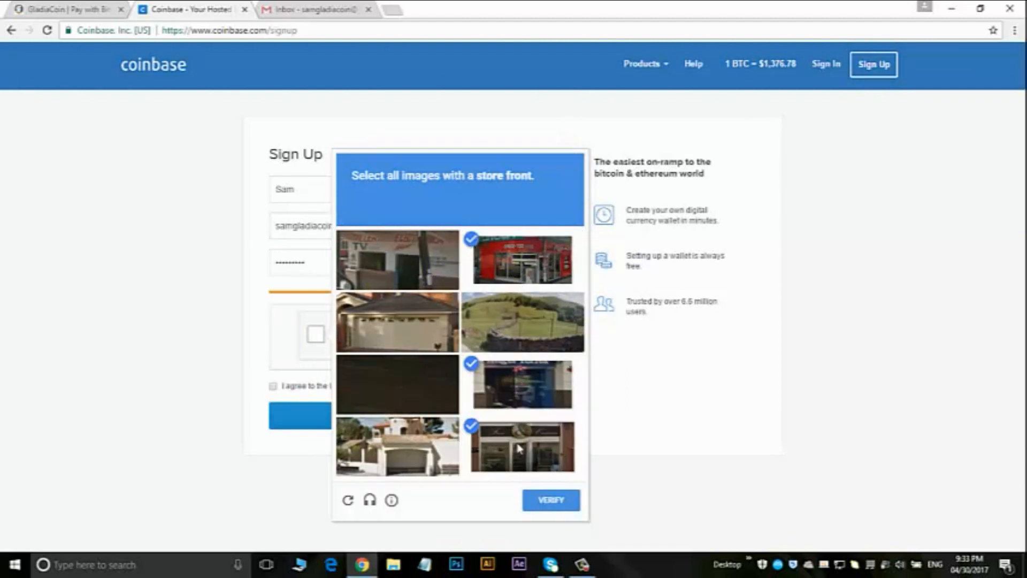
{"action": "left_click", "coordinate": [397, 259]}
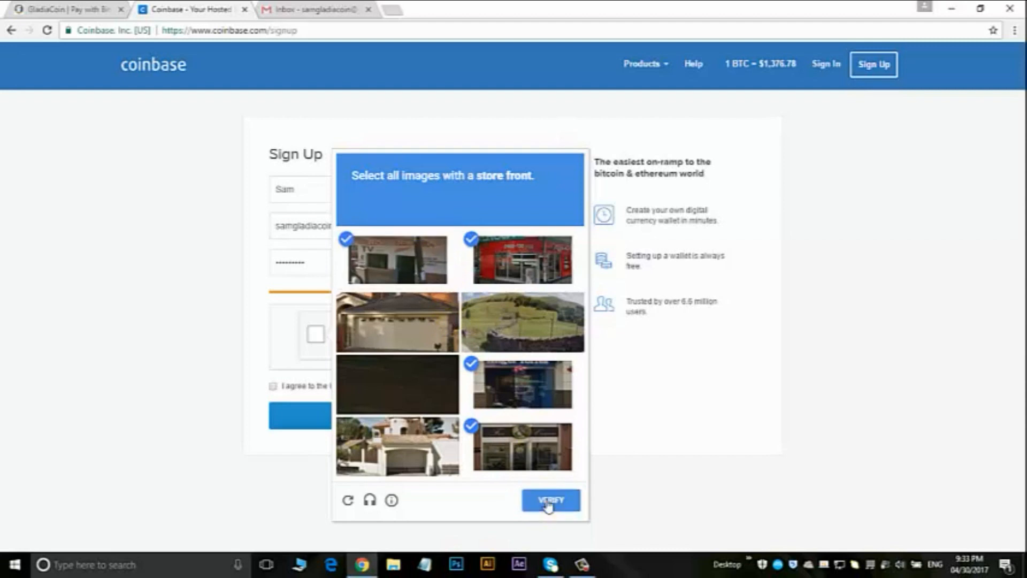
{"action": "left_click", "coordinate": [550, 500]}
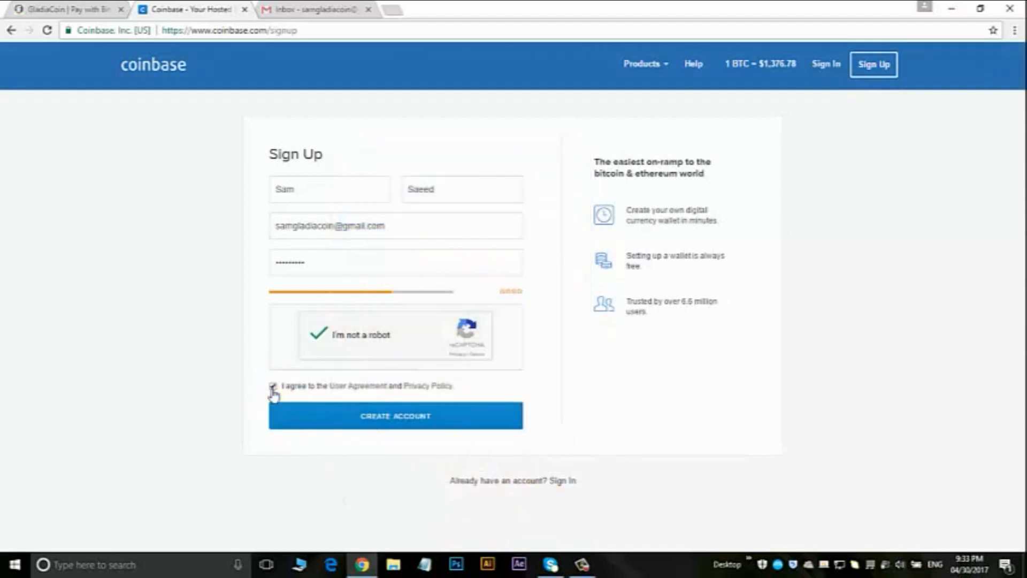
Accept the User Agreement, create the account, and dismiss Chrome's save-password prompt.
{"action": "left_click", "coordinate": [272, 386]}
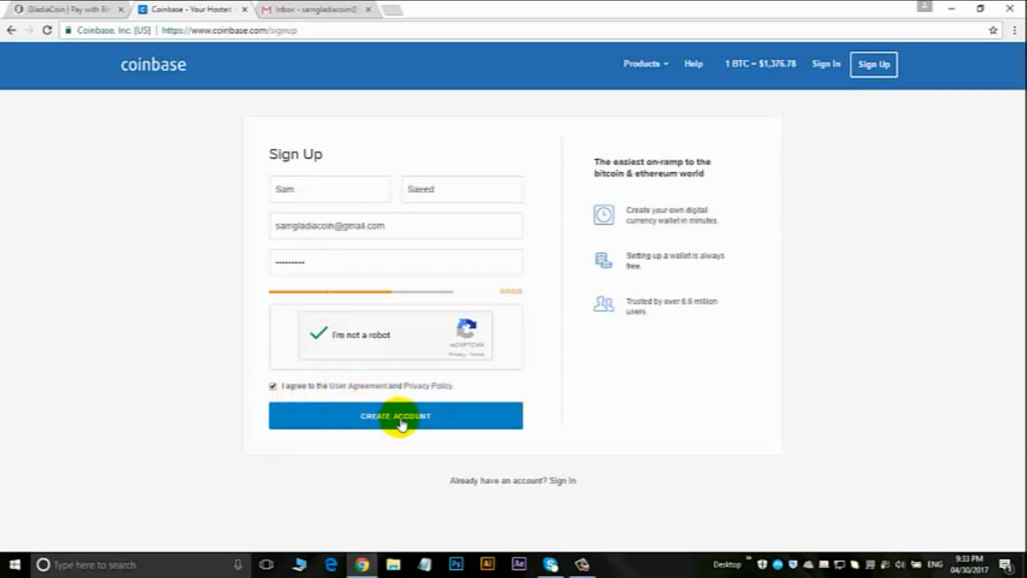
{"action": "left_click", "coordinate": [396, 415]}
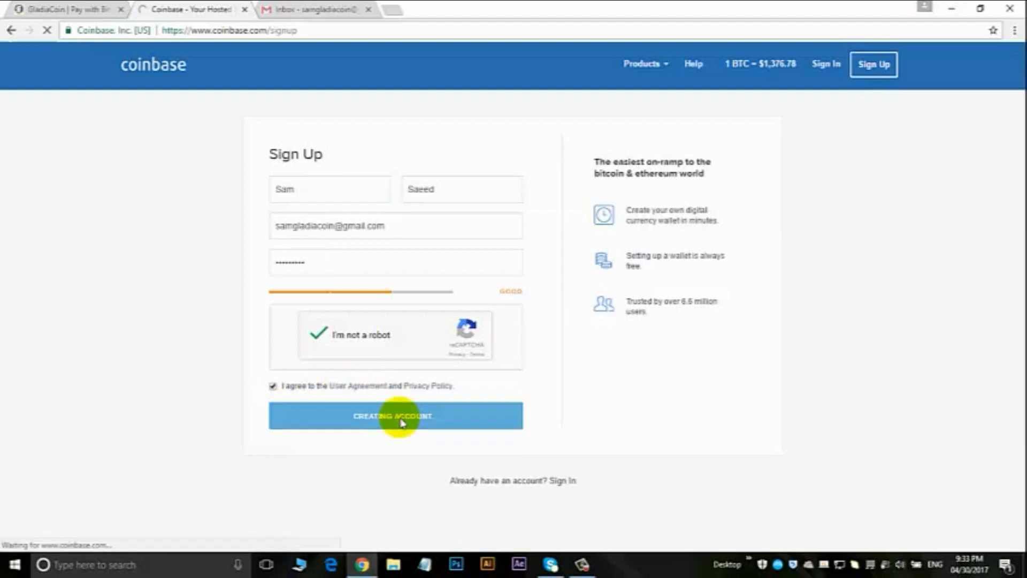
{"action": "left_click", "coordinate": [395, 415]}
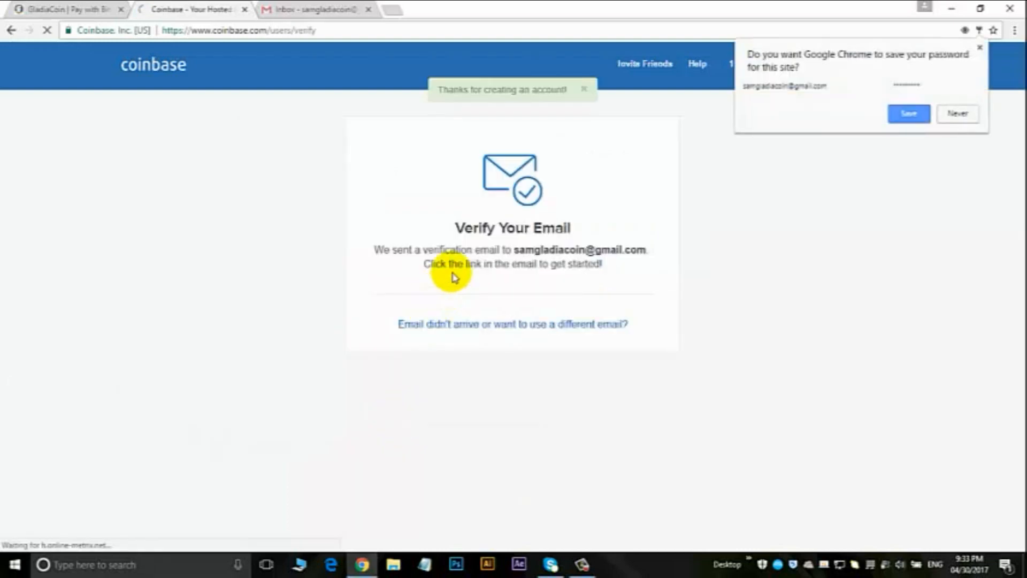
{"action": "left_click", "coordinate": [957, 113]}
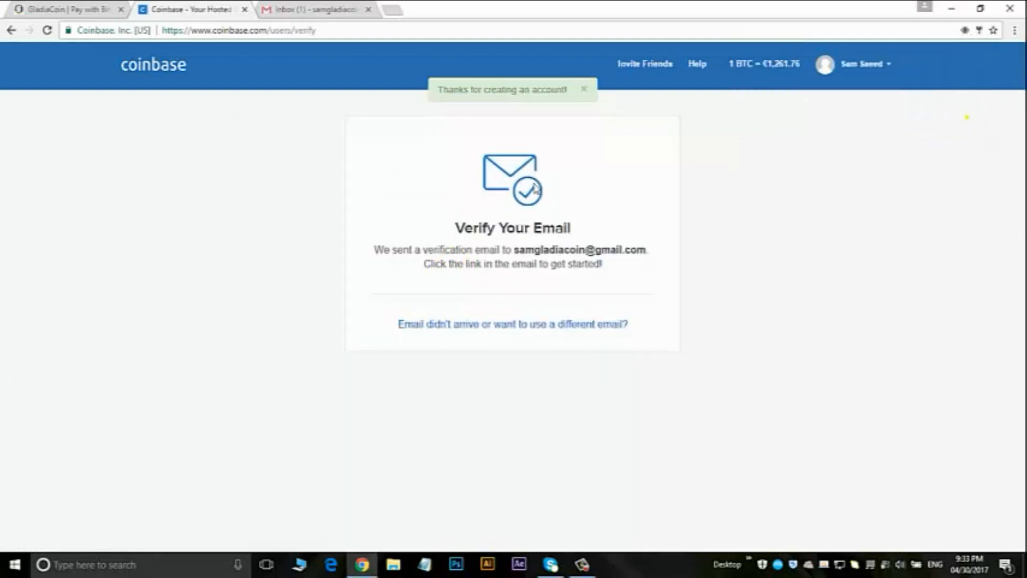
Open the 'Please Verify Your Email Address' message in Gmail and verify the email address.
{"action": "left_click", "coordinate": [314, 9]}
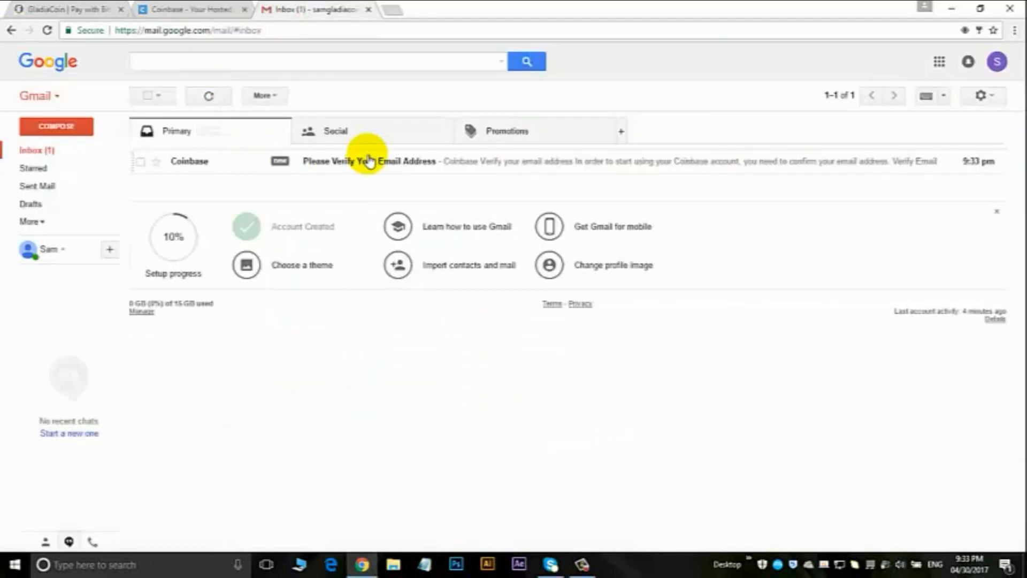
{"action": "left_click", "coordinate": [367, 161]}
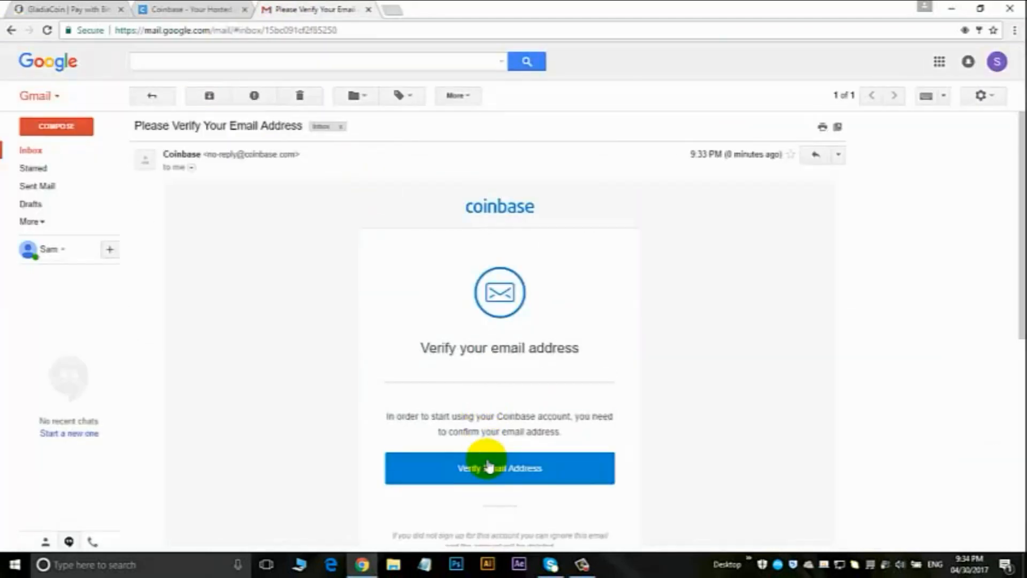
{"action": "left_click", "coordinate": [499, 467]}
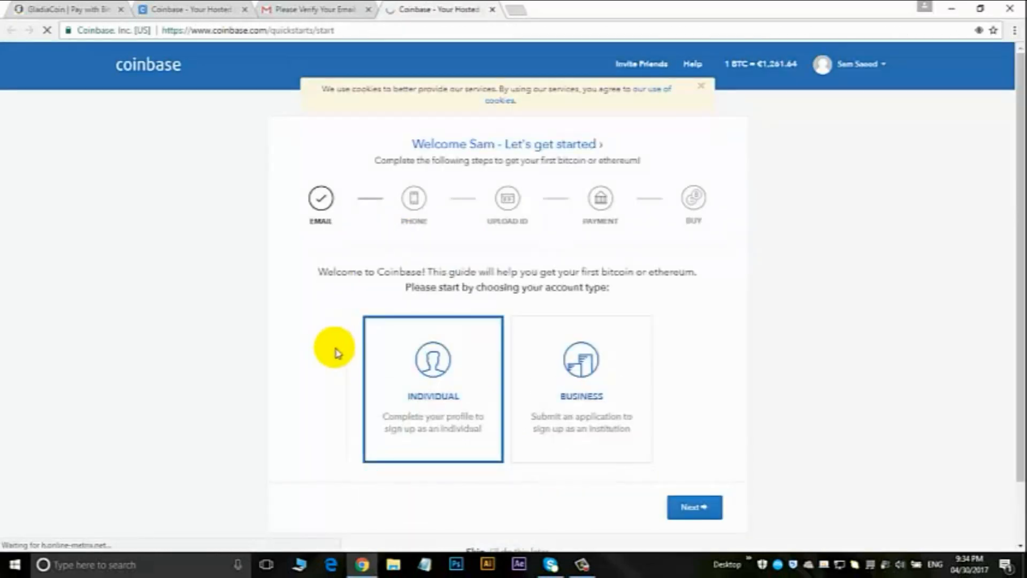
Continue with the Individual account type and skip phone linking for later.
{"action": "scroll", "scroll_direction": "down", "scroll_amount": 3}
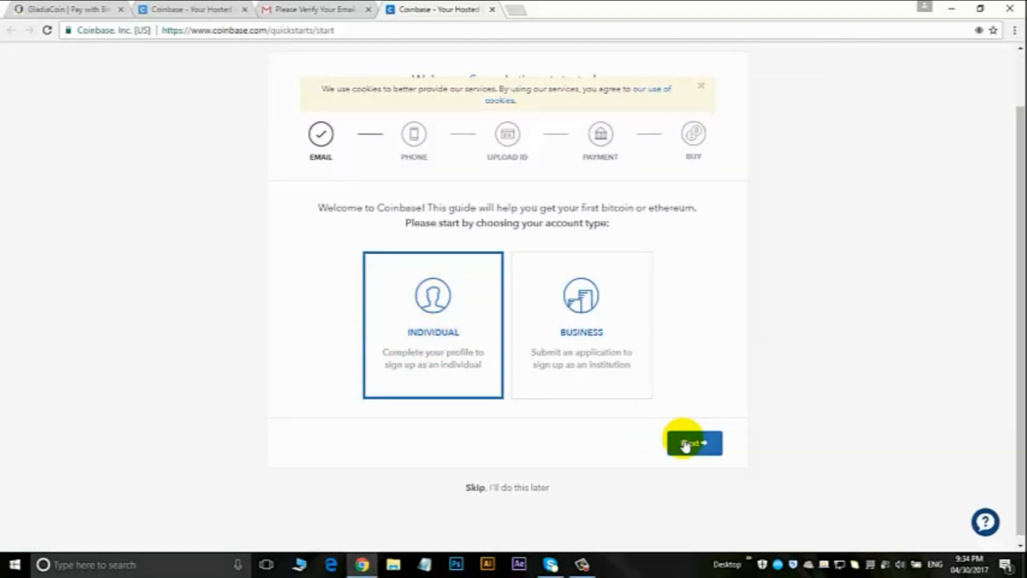
{"action": "left_click", "coordinate": [694, 441]}
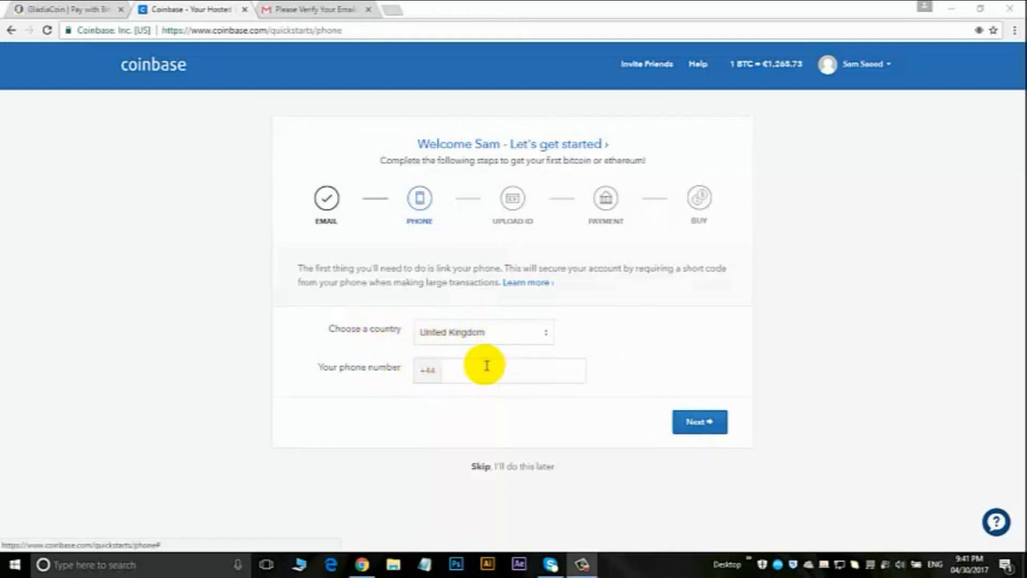
{"action": "mouse_move", "coordinate": [513, 198]}
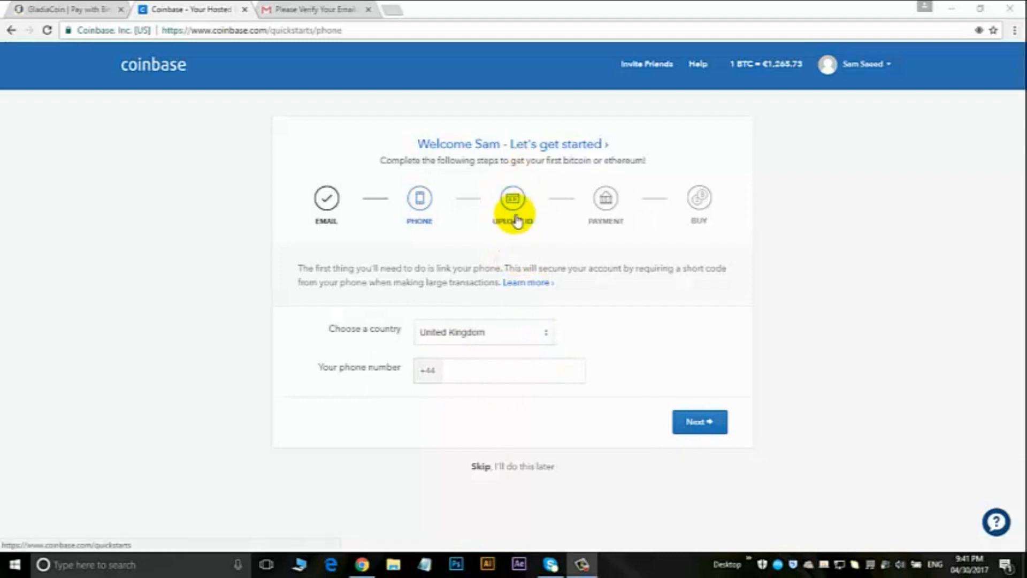
{"action": "mouse_move", "coordinate": [605, 198]}
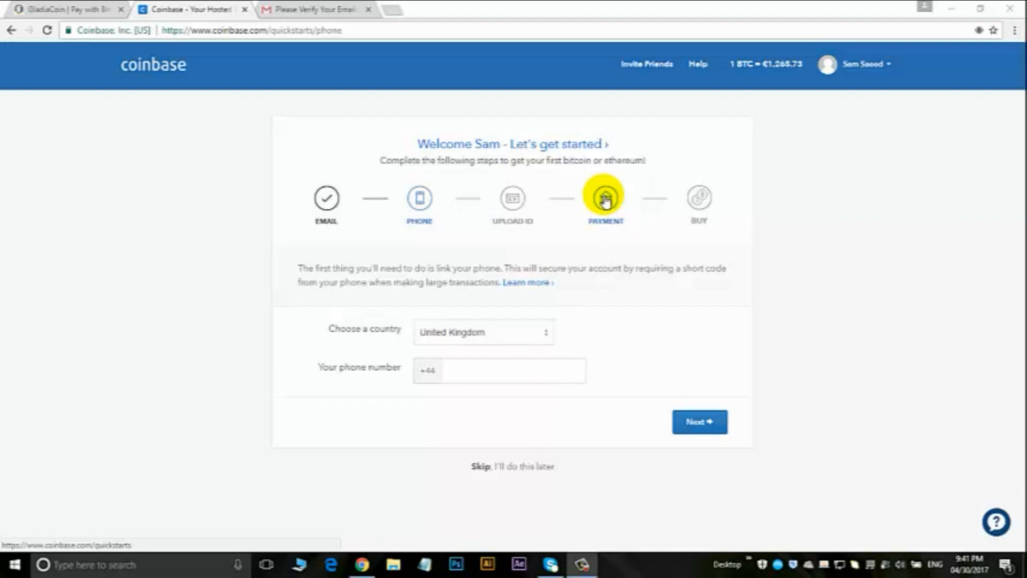
{"action": "mouse_move", "coordinate": [505, 359]}
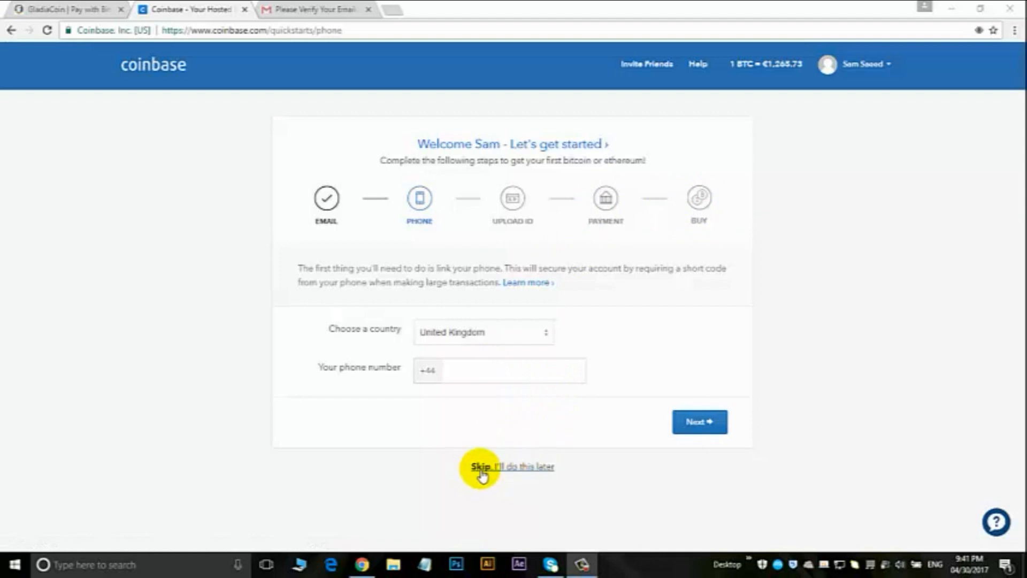
{"action": "left_click", "coordinate": [481, 467]}
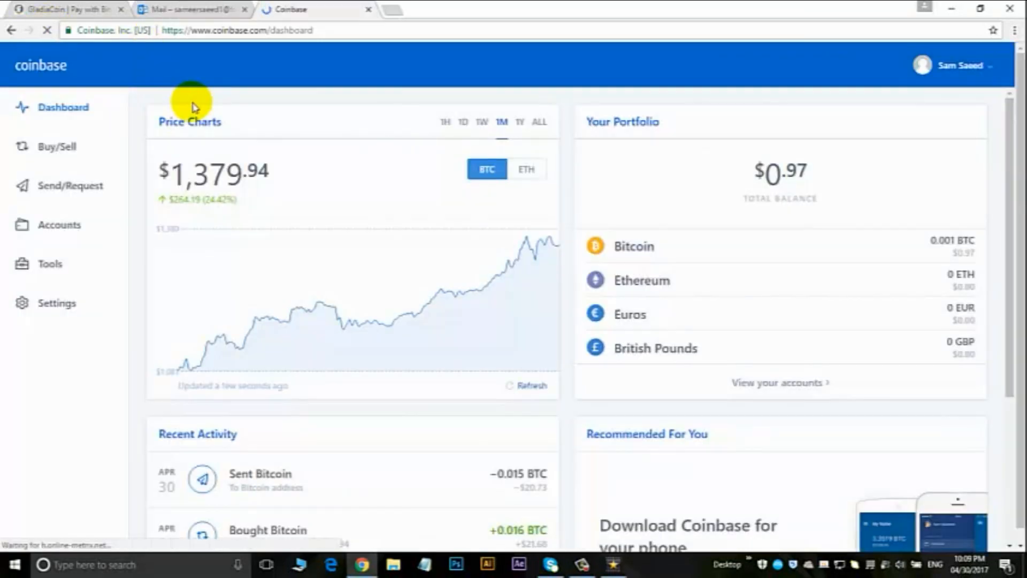
{"action": "mouse_move", "coordinate": [331, 187]}
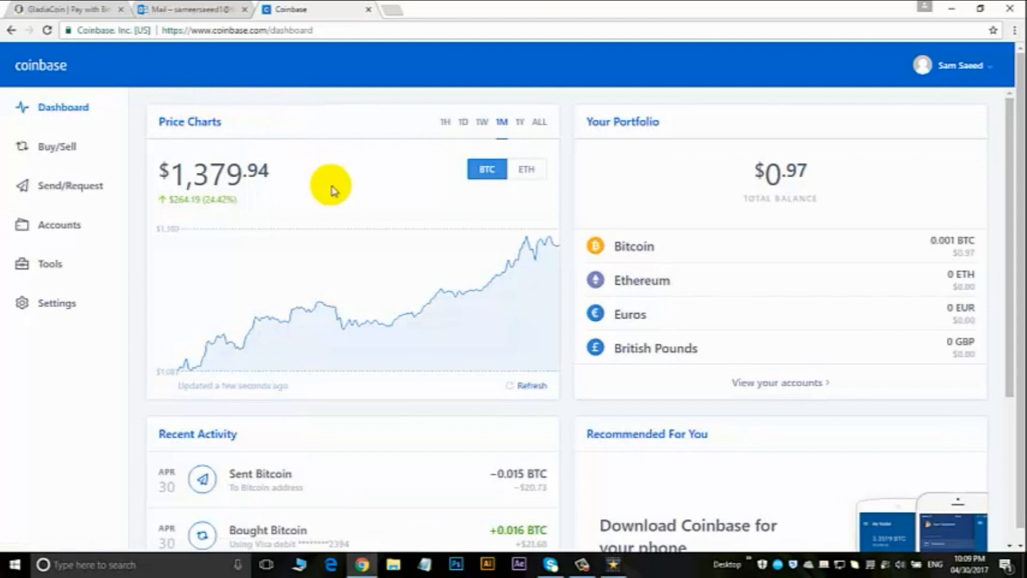
{"action": "mouse_move", "coordinate": [160, 167]}
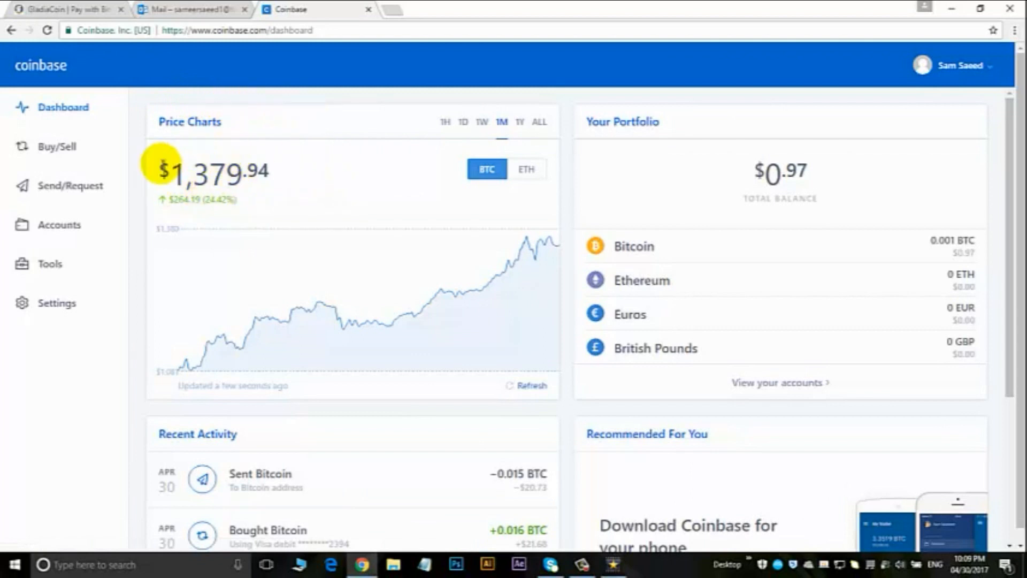
{"action": "mouse_move", "coordinate": [239, 199]}
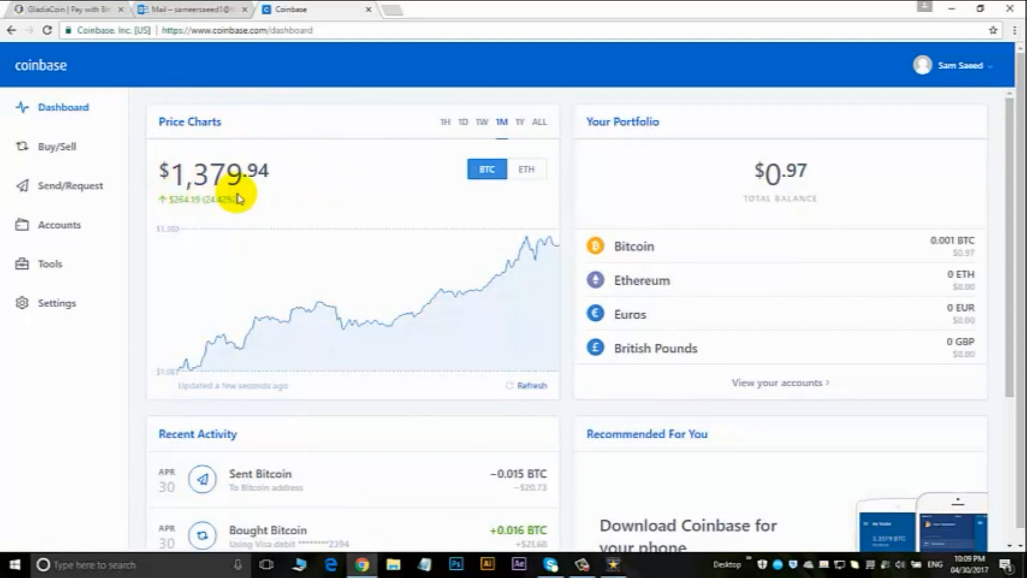
{"action": "mouse_move", "coordinate": [251, 177]}
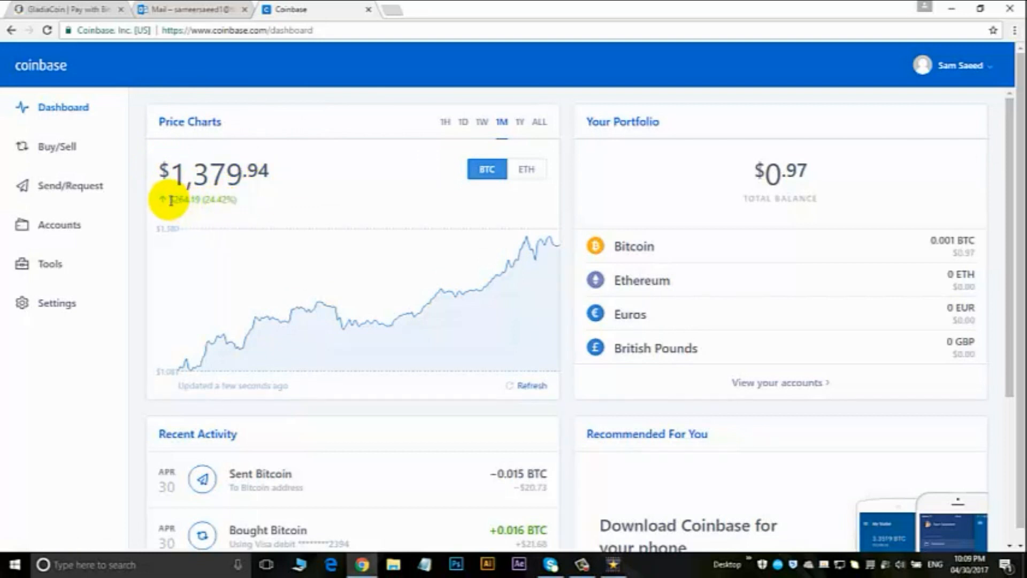
{"action": "mouse_move", "coordinate": [193, 201]}
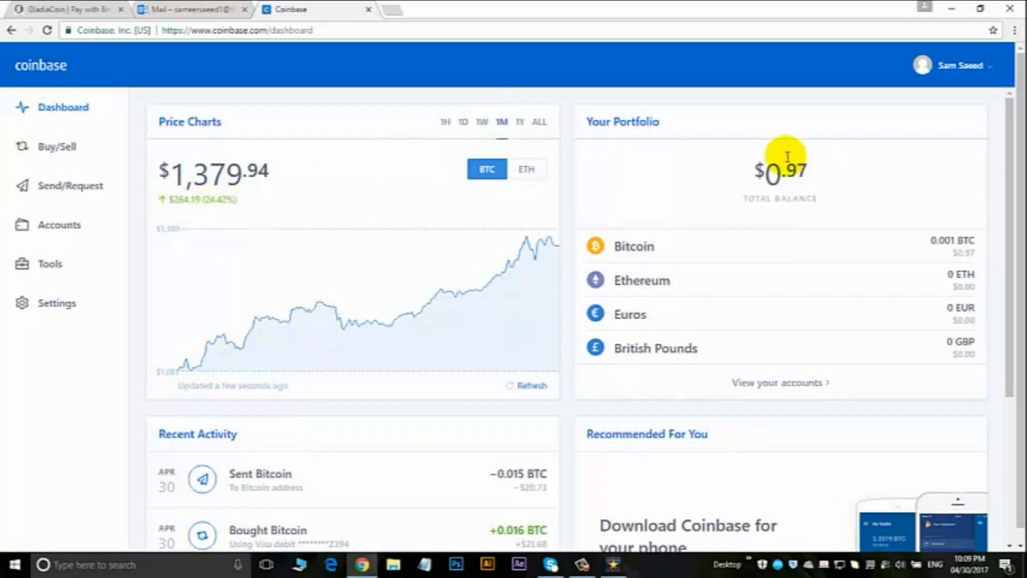
{"action": "mouse_move", "coordinate": [790, 172]}
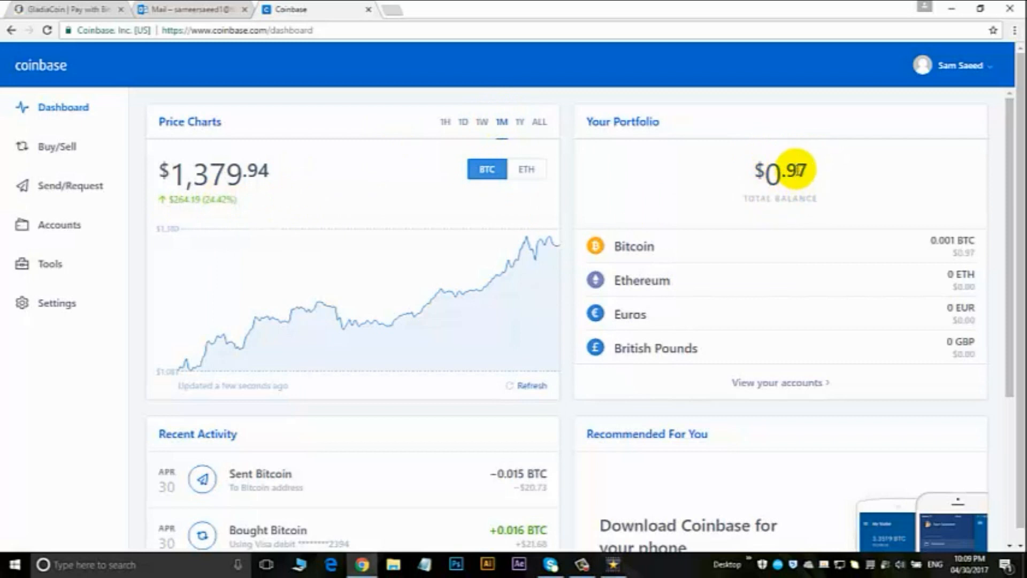
{"action": "mouse_move", "coordinate": [772, 177]}
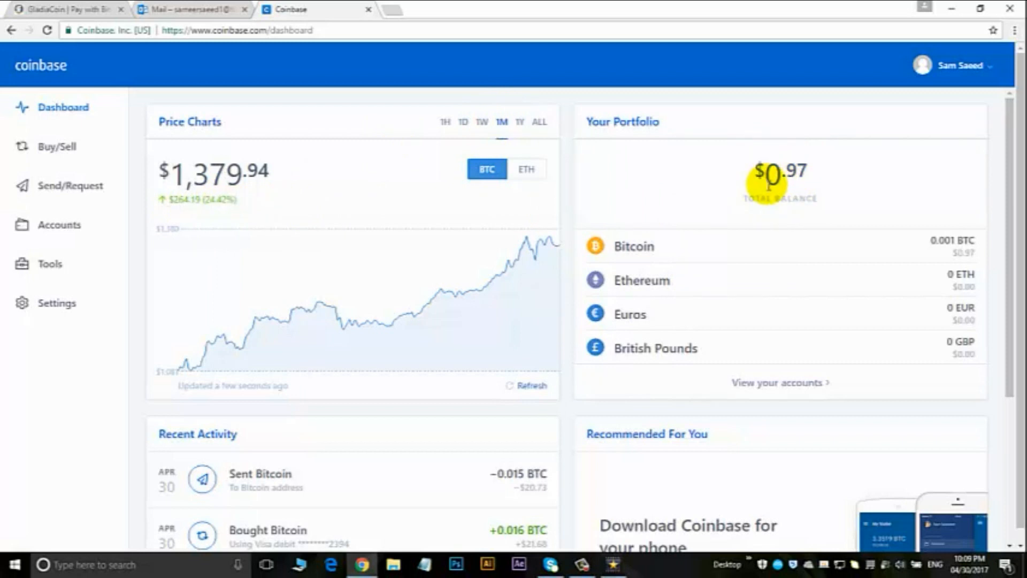
{"action": "mouse_move", "coordinate": [277, 339]}
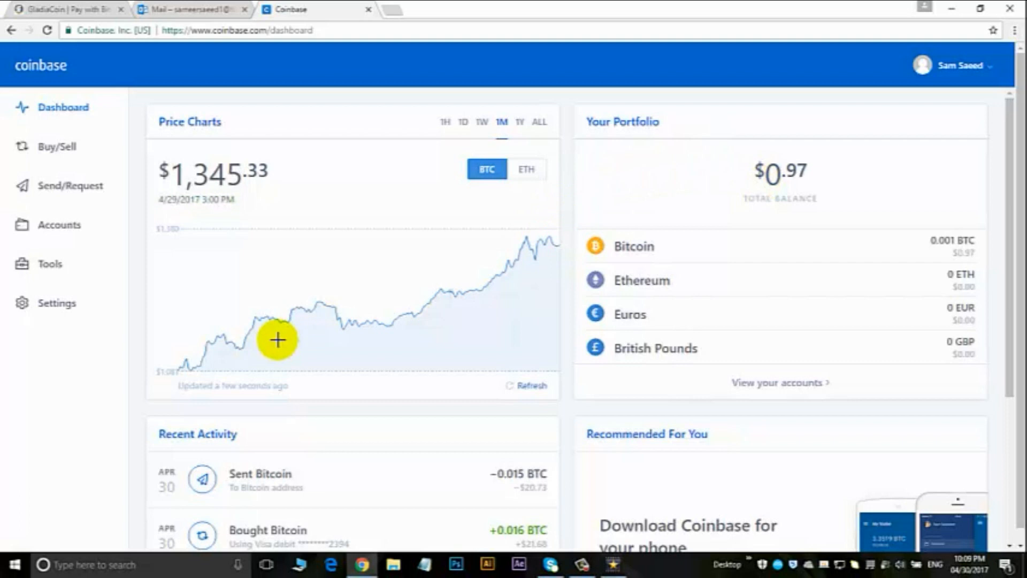
{"action": "mouse_move", "coordinate": [46, 146]}
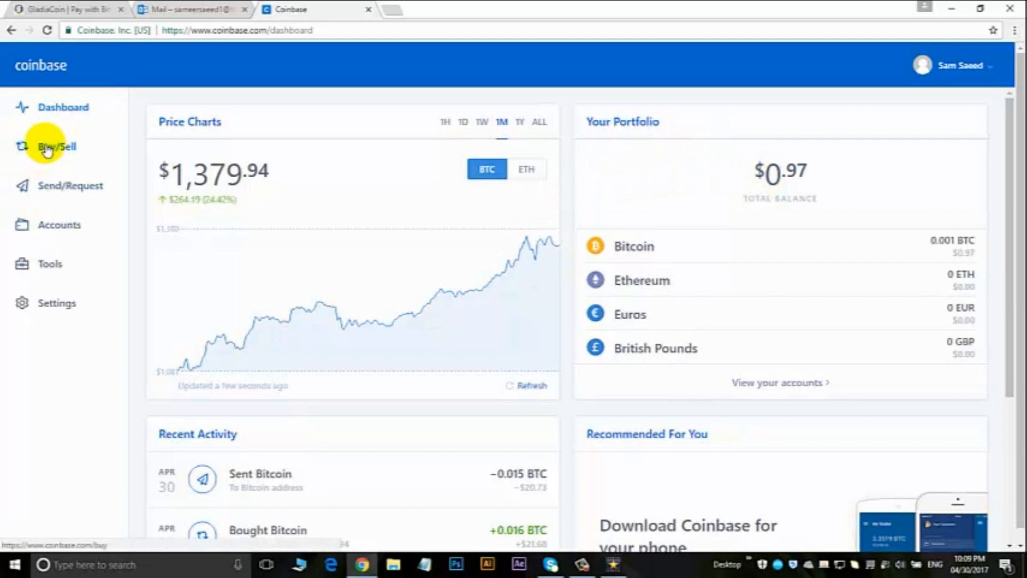
Go to the Buy/Sell page from the dashboard sidebar.
{"action": "left_click", "coordinate": [58, 146]}
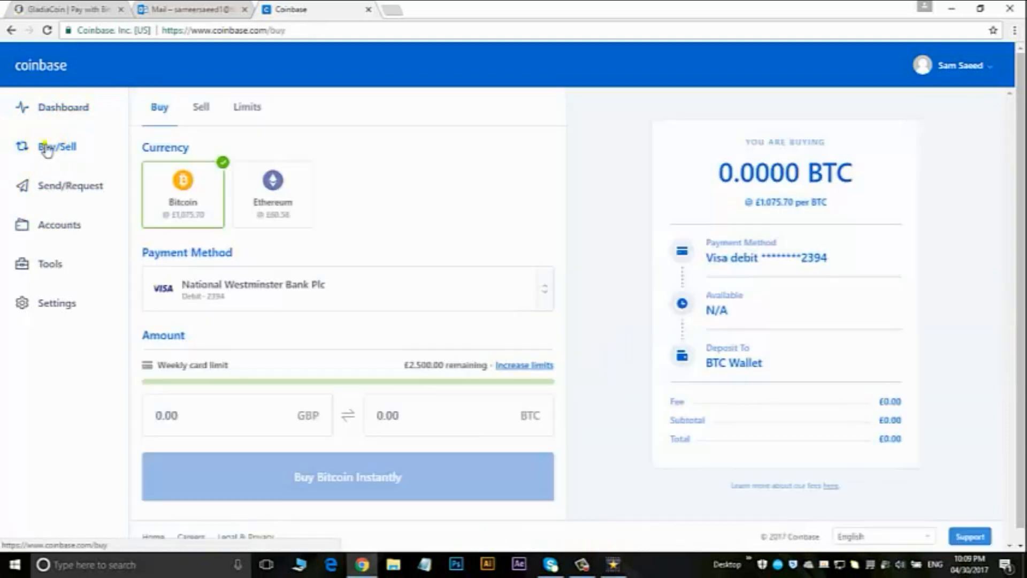
{"action": "mouse_move", "coordinate": [303, 290]}
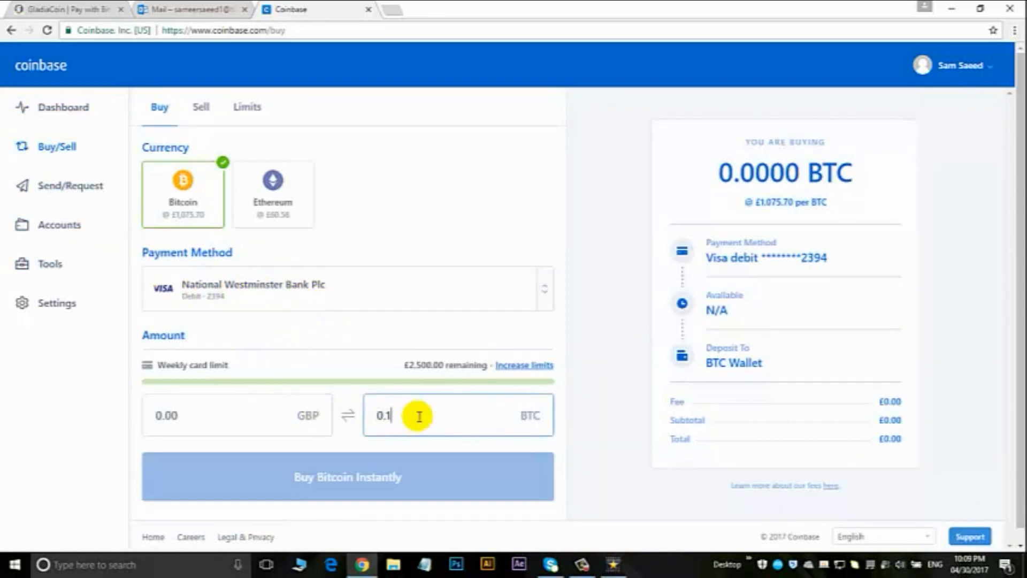
Enter 0.11 BTC as the amount and submit the instant purchase.
{"action": "type", "text": "0"}
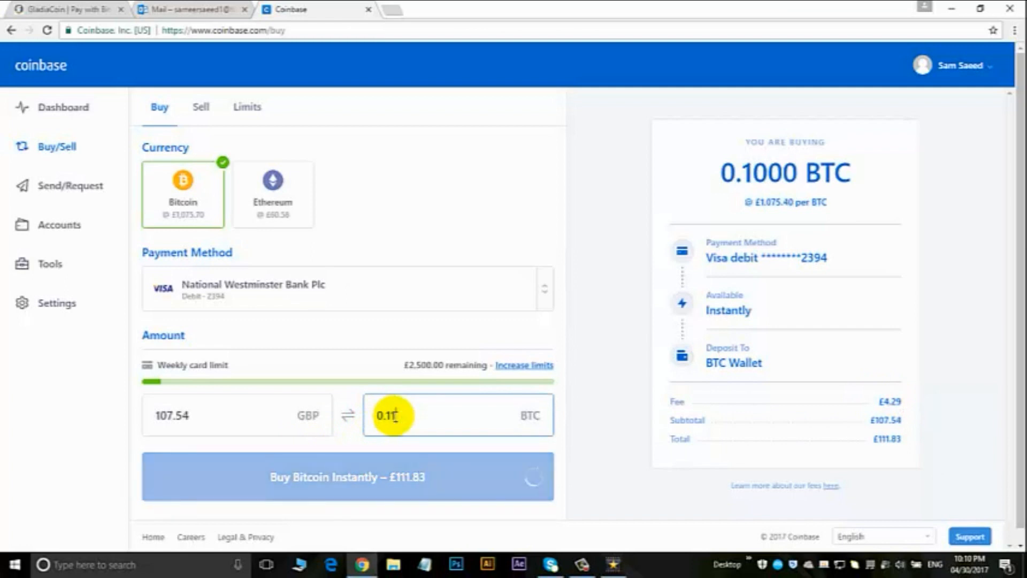
{"action": "type", "text": "1"}
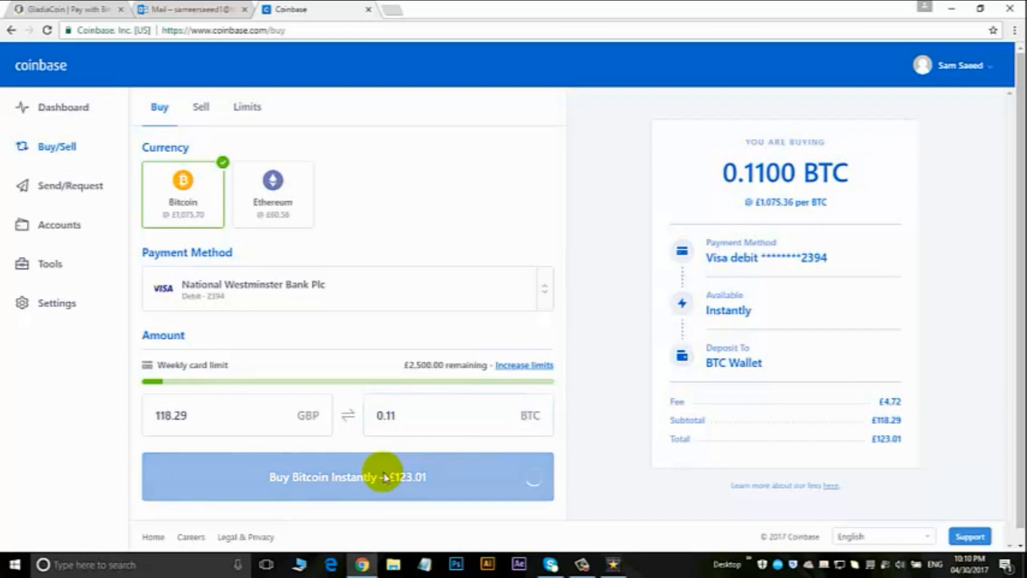
{"action": "left_click", "coordinate": [347, 476]}
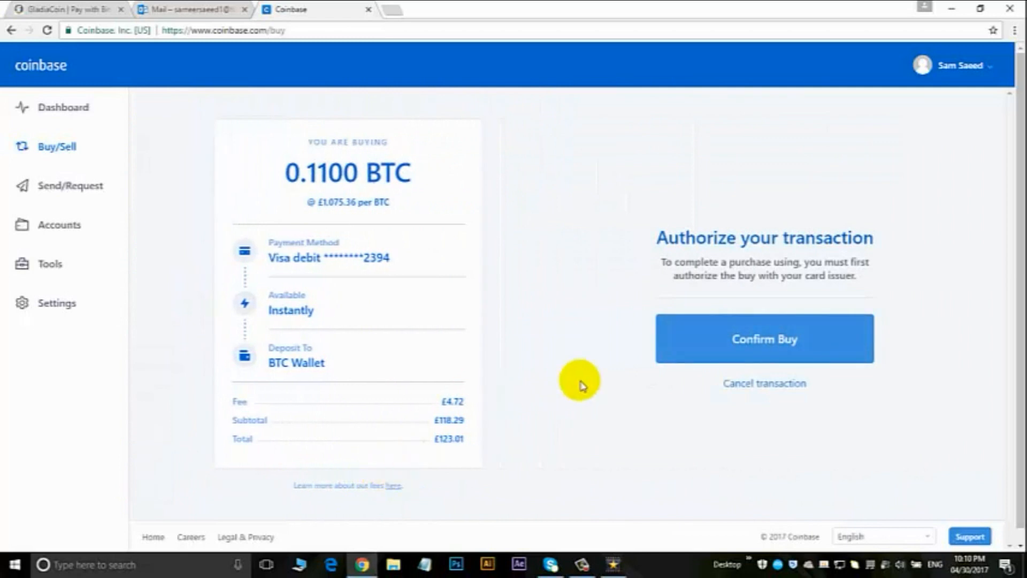
{"action": "mouse_move", "coordinate": [763, 338]}
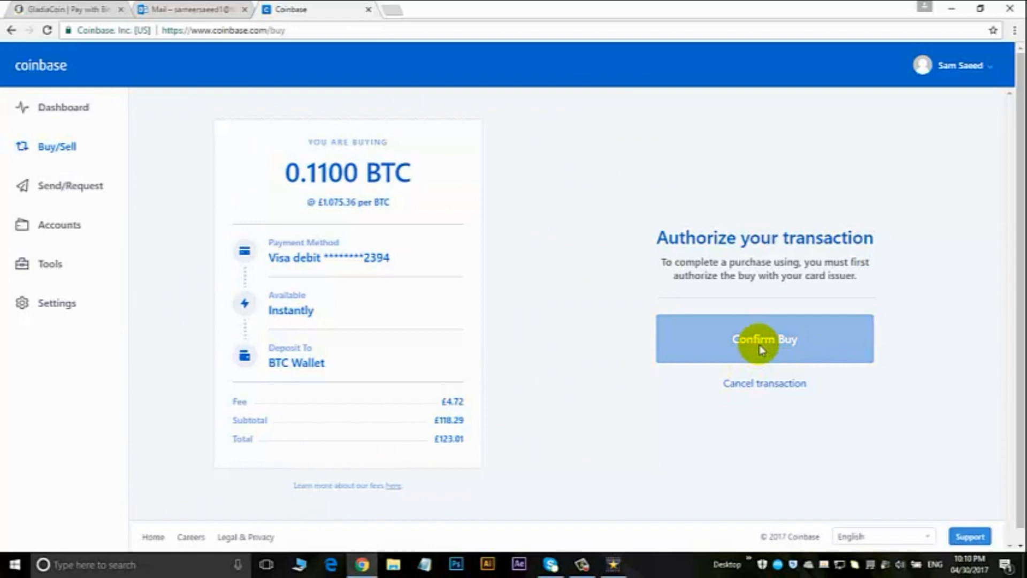
Confirm the bitcoin buy, then check the Outlook inbox while payment processes.
{"action": "left_click", "coordinate": [764, 339]}
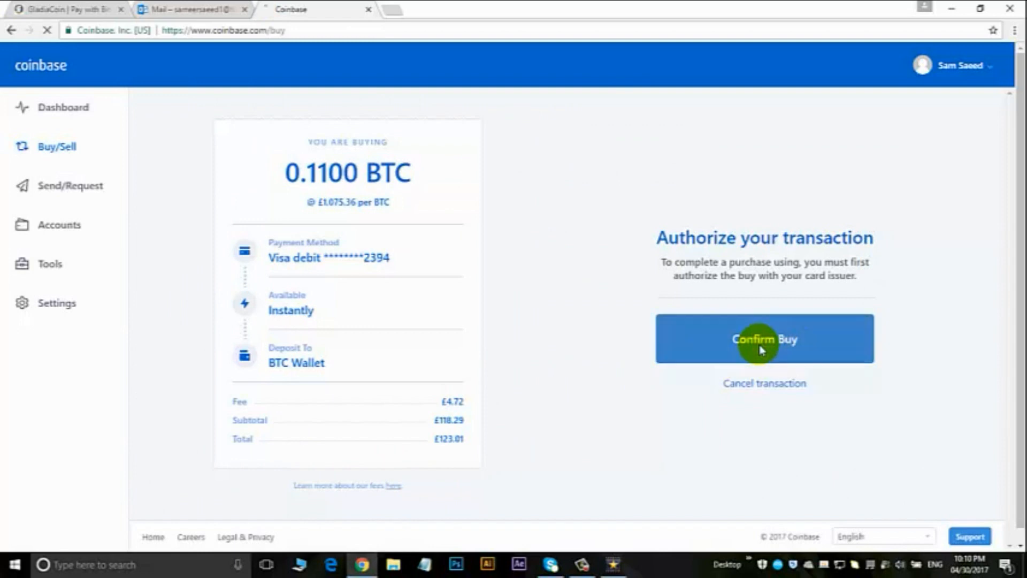
{"action": "left_click", "coordinate": [764, 338]}
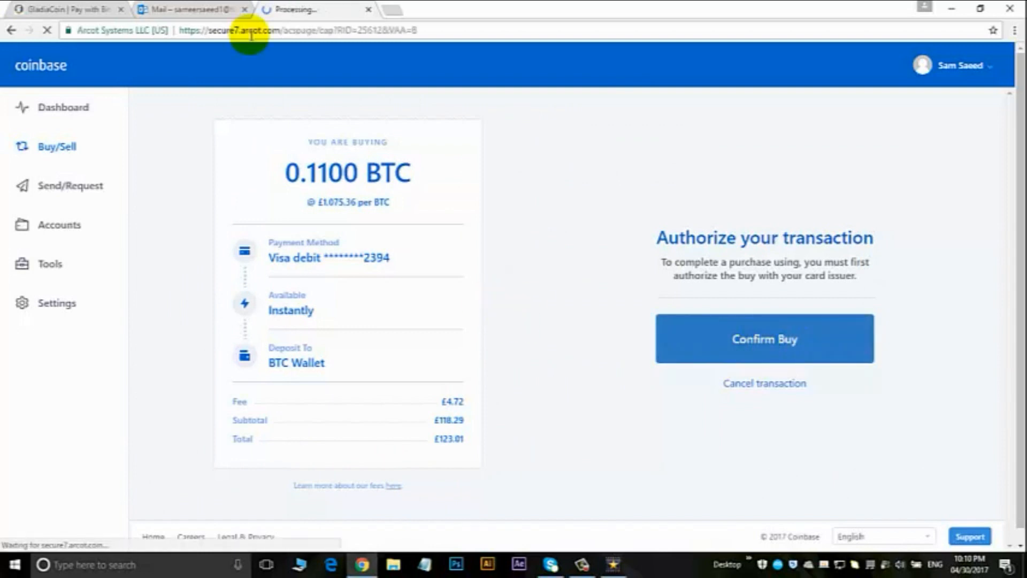
{"action": "left_click", "coordinate": [190, 9]}
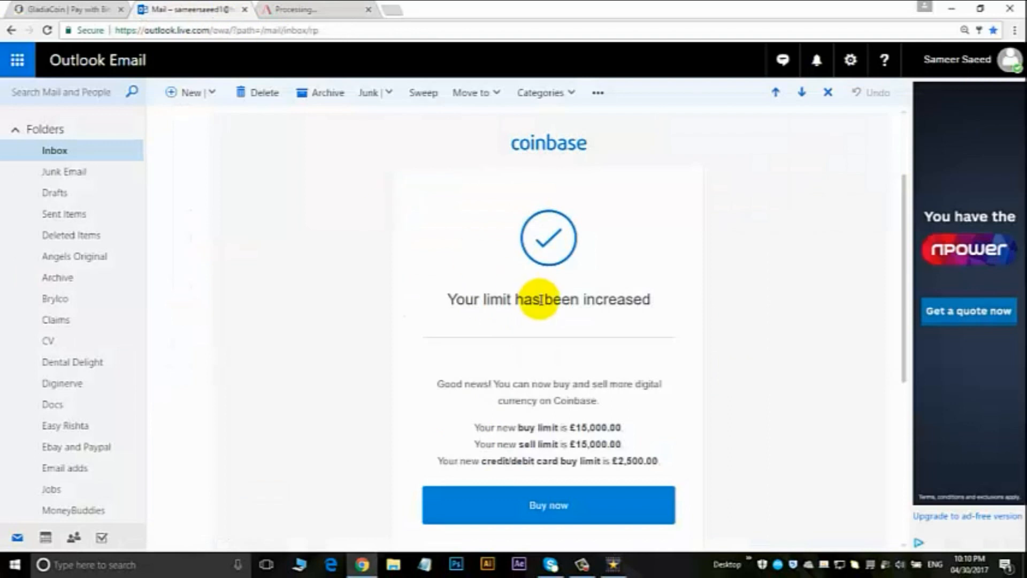
{"action": "mouse_move", "coordinate": [490, 430]}
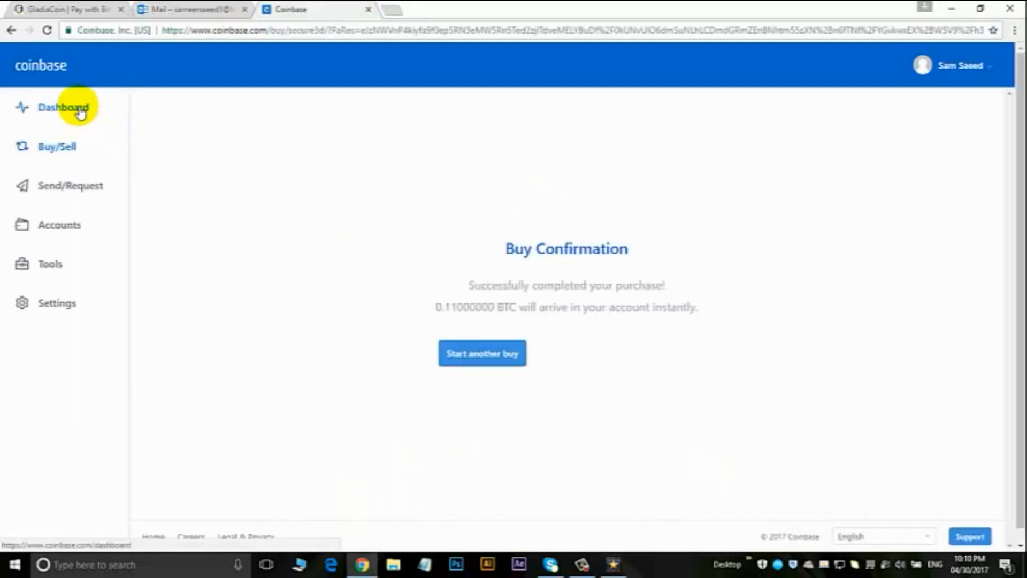
View the Coinbase dashboard showing the 0.111 BTC portfolio balance.
{"action": "left_click", "coordinate": [62, 107]}
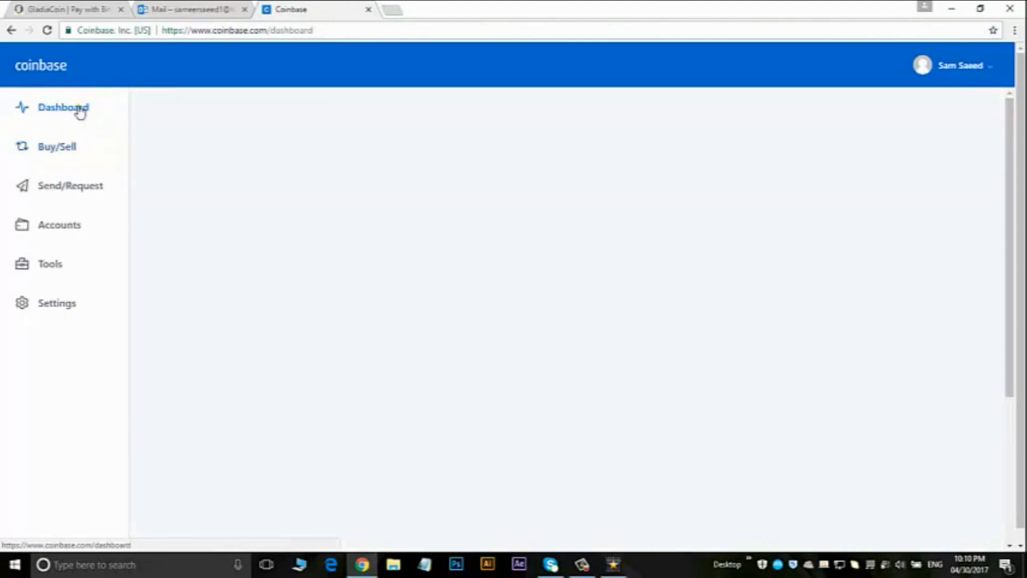
{"action": "left_click", "coordinate": [63, 107]}
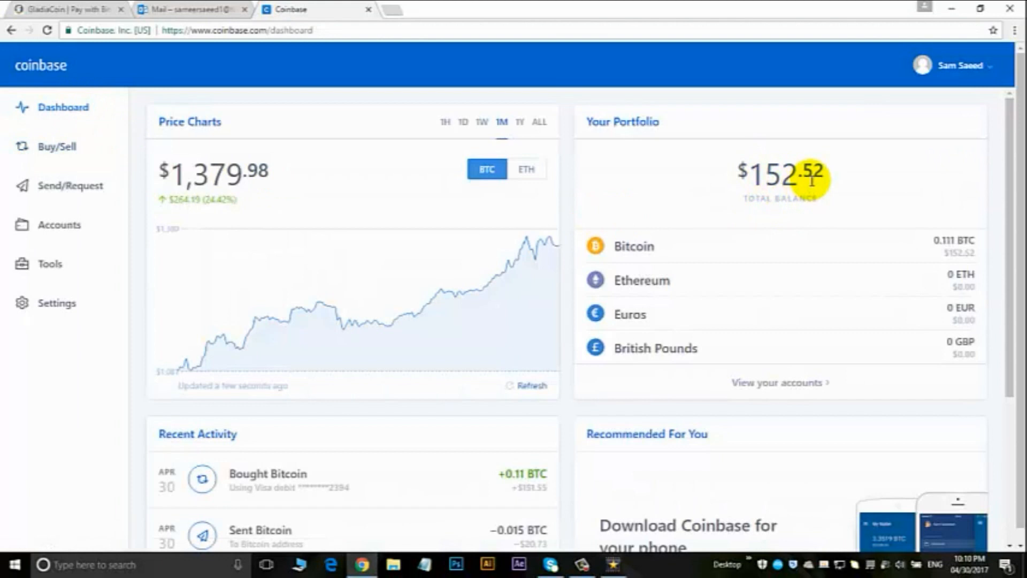
{"action": "mouse_move", "coordinate": [806, 192]}
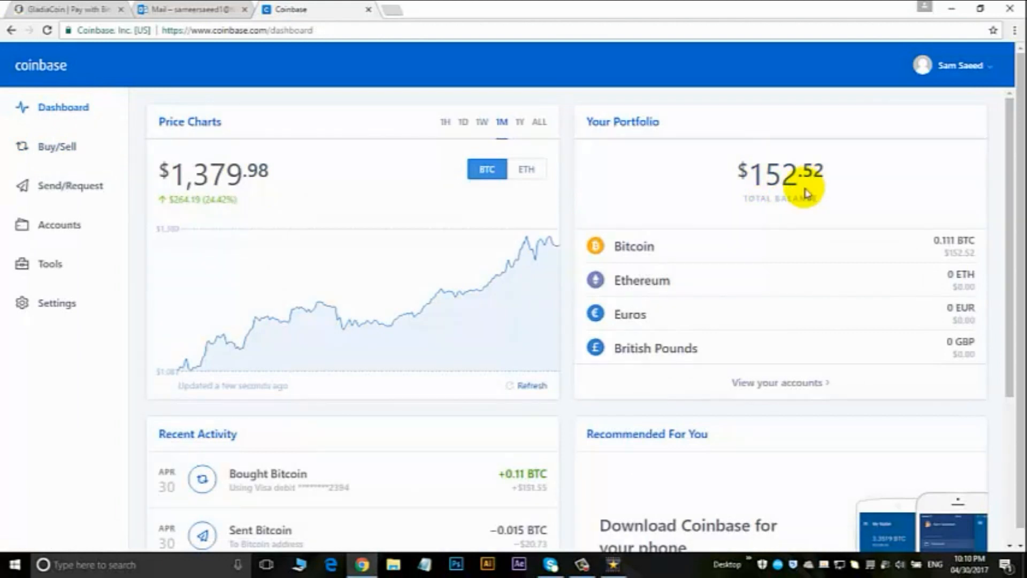
{"action": "mouse_move", "coordinate": [7, 27]}
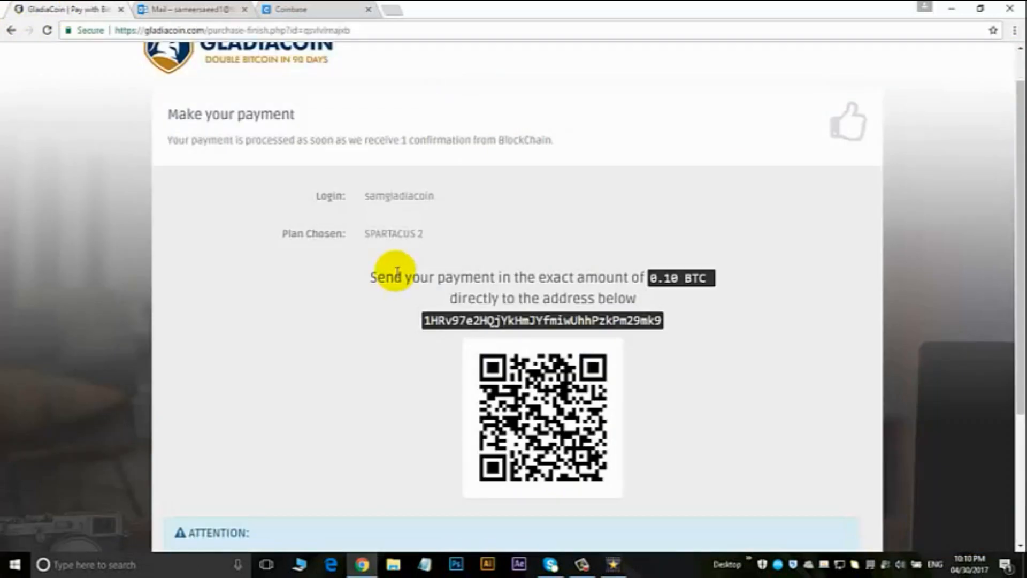
{"action": "mouse_move", "coordinate": [424, 321]}
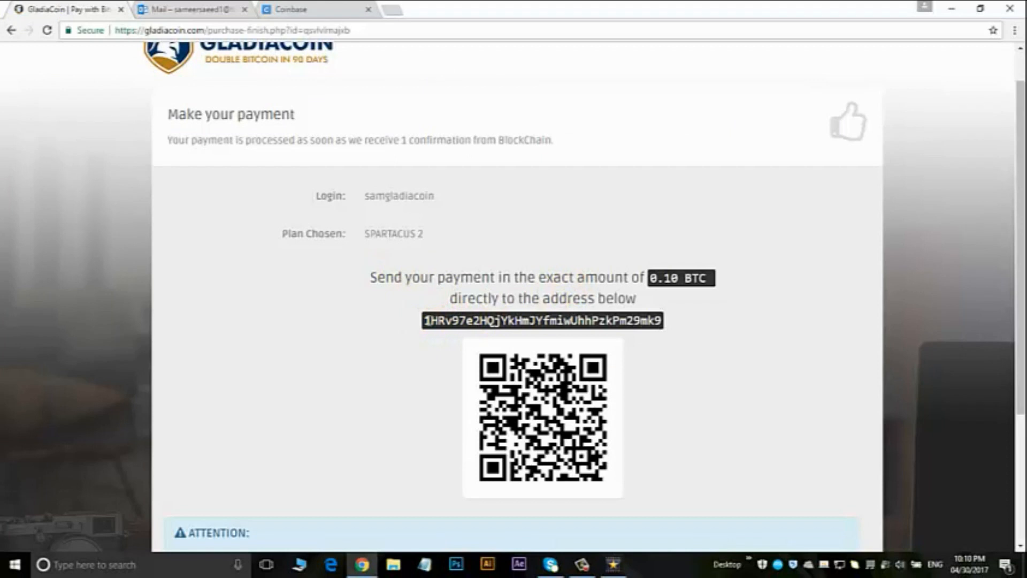
Copy GladiaCoin's bitcoin payment address and return to Coinbase.
{"action": "double_click", "coordinate": [543, 320]}
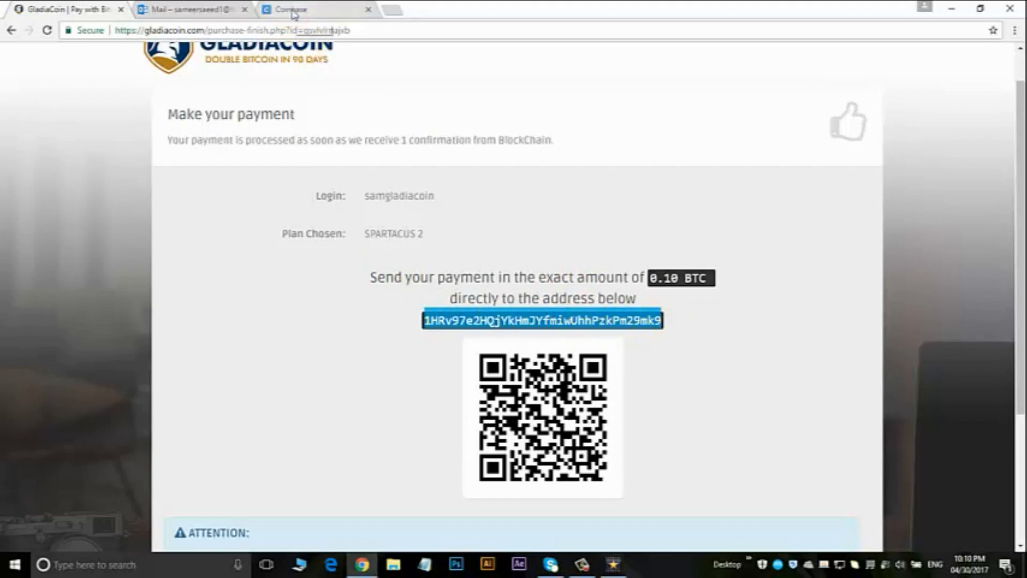
{"action": "left_click", "coordinate": [308, 10]}
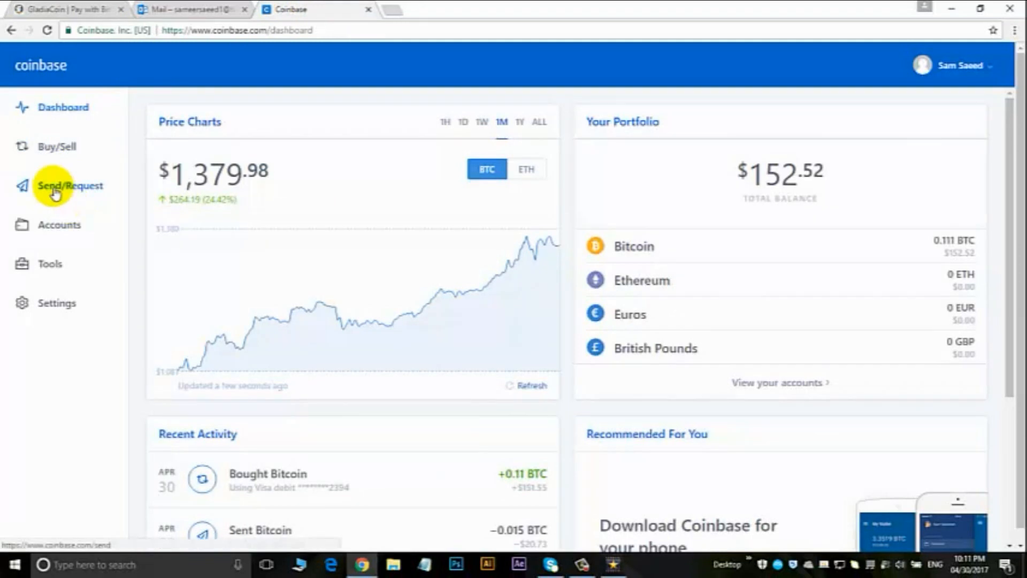
Send 0.10 BTC to the pasted GladiaCoin address and confirm the send.
{"action": "left_click", "coordinate": [69, 185]}
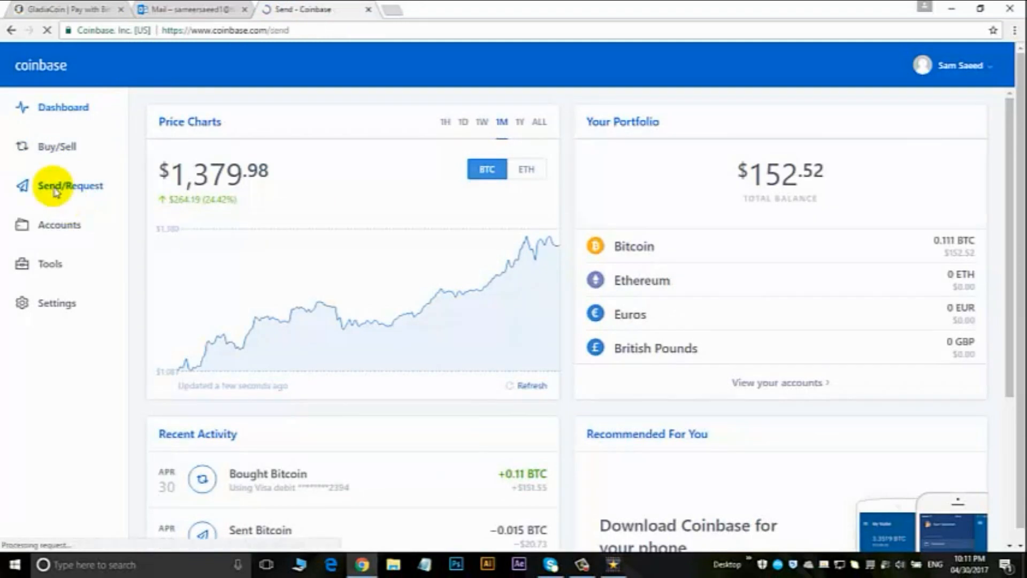
{"action": "left_click", "coordinate": [70, 186]}
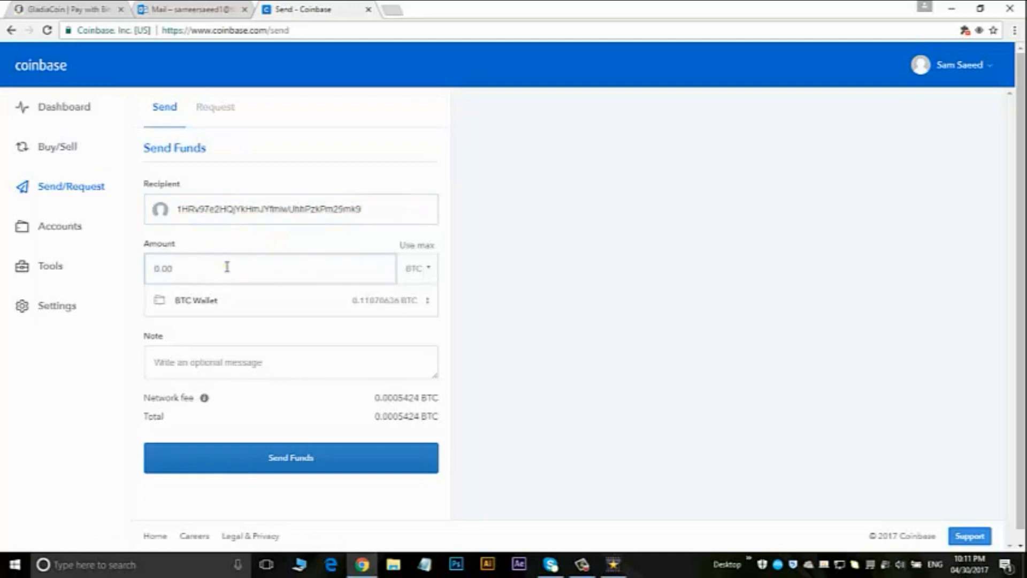
{"action": "type", "text": "0.10"}
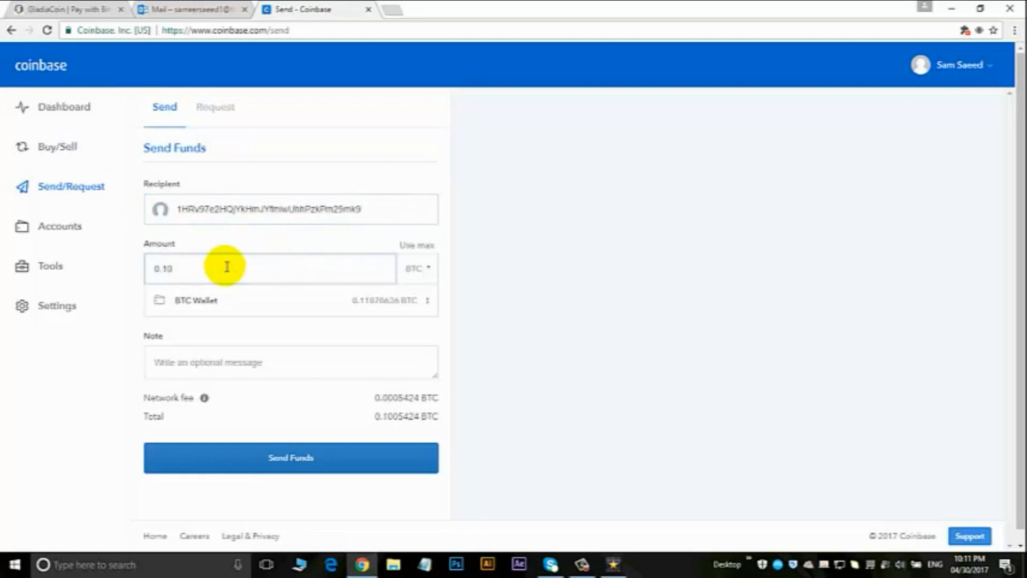
{"action": "mouse_move", "coordinate": [290, 457]}
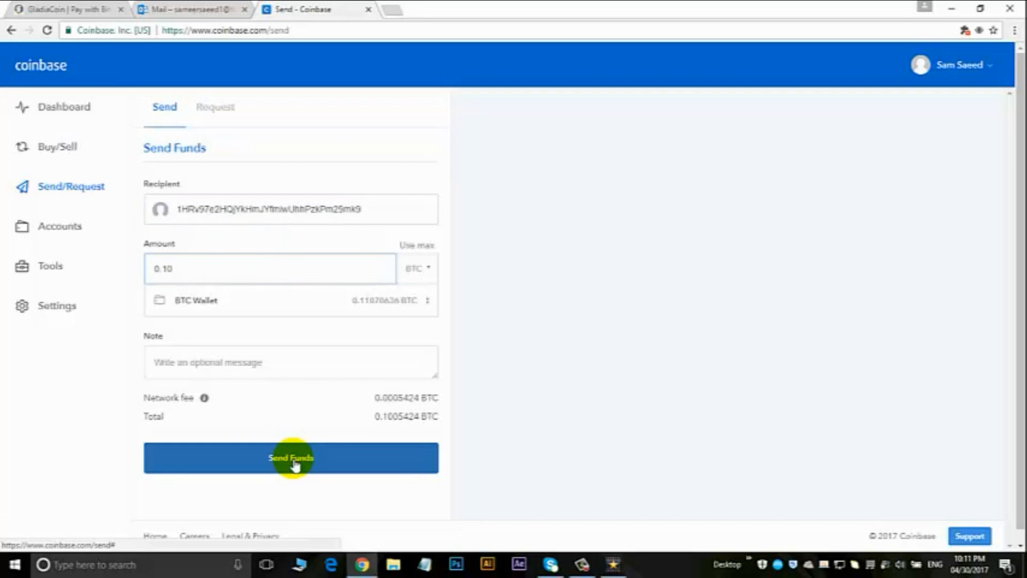
{"action": "left_click", "coordinate": [290, 457]}
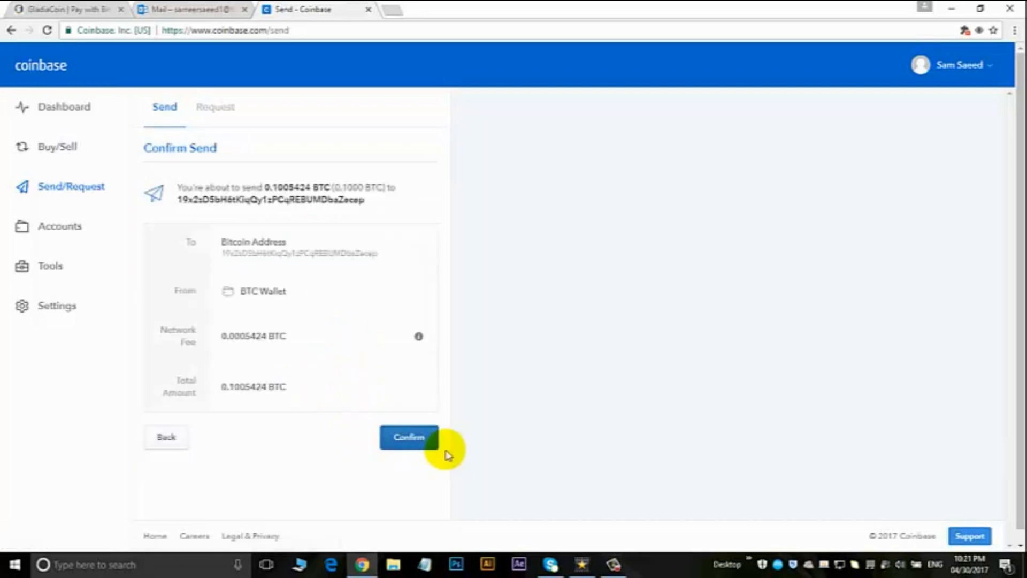
{"action": "left_click", "coordinate": [408, 437]}
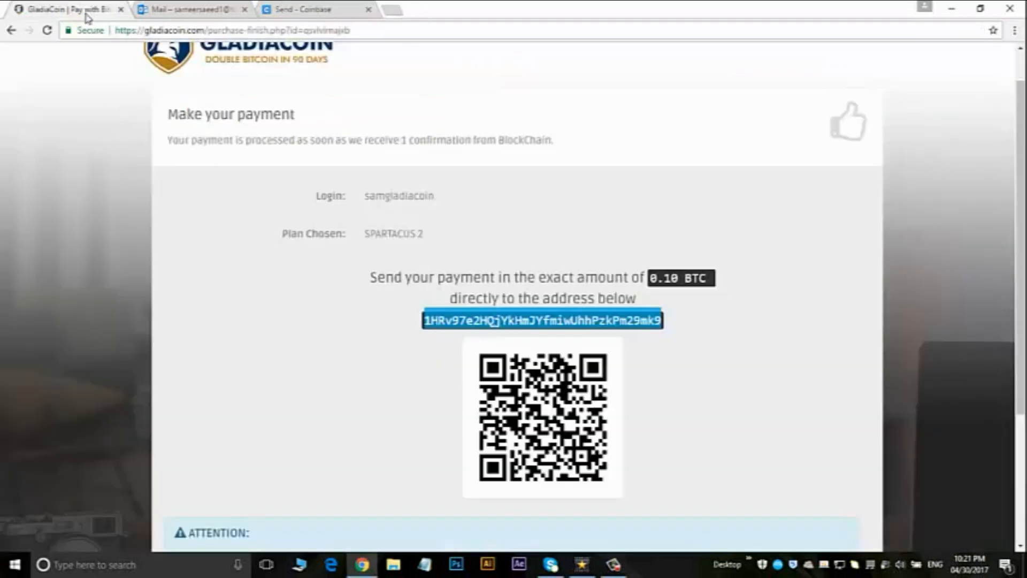
{"action": "mouse_move", "coordinate": [260, 315]}
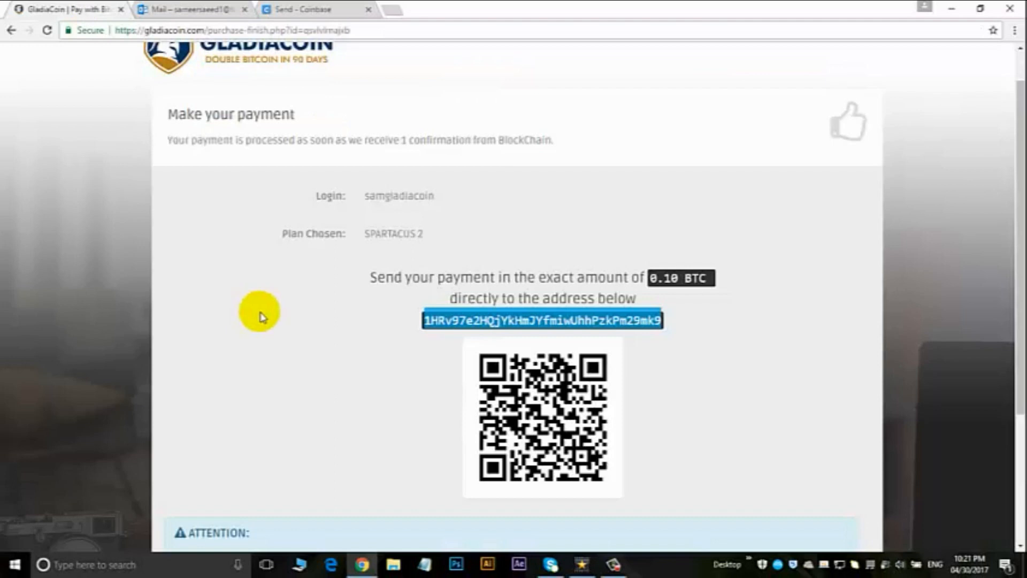
{"action": "scroll", "scroll_direction": "up", "scroll_amount": 3}
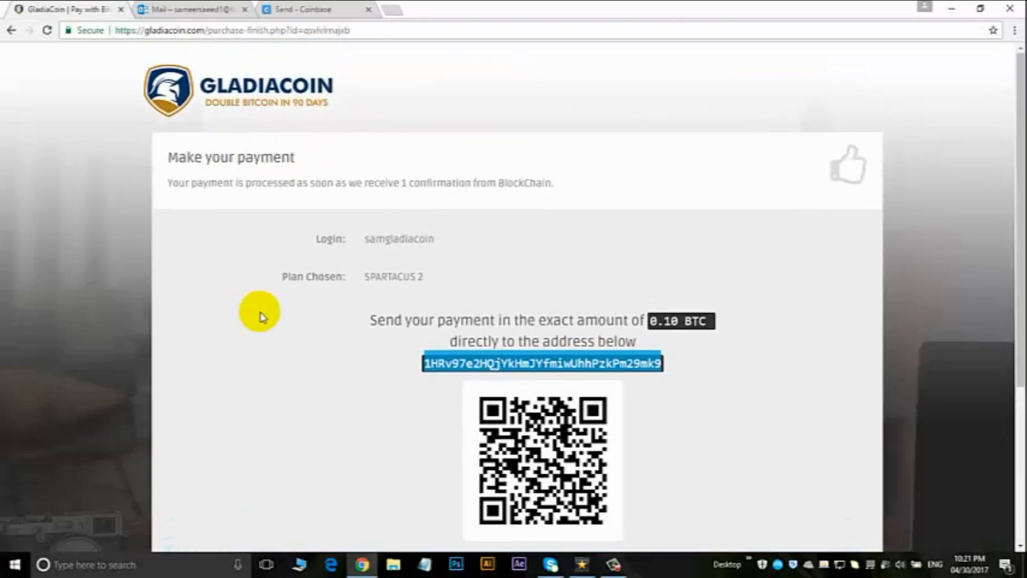